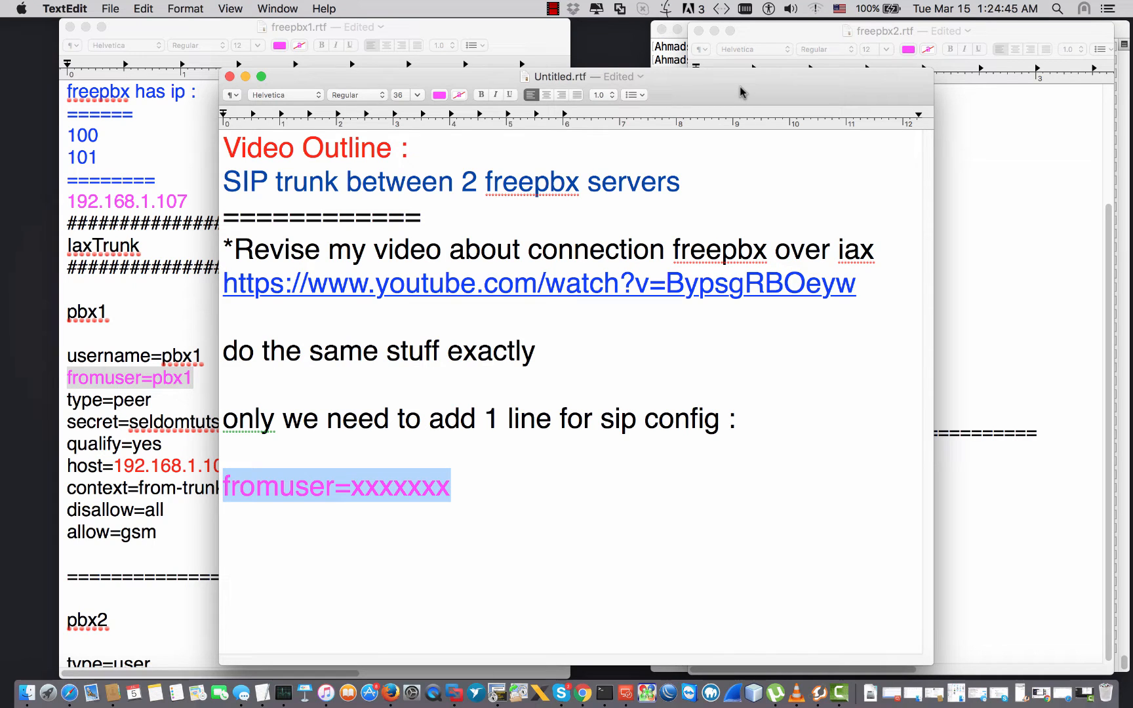
mouse_move(614, 175)
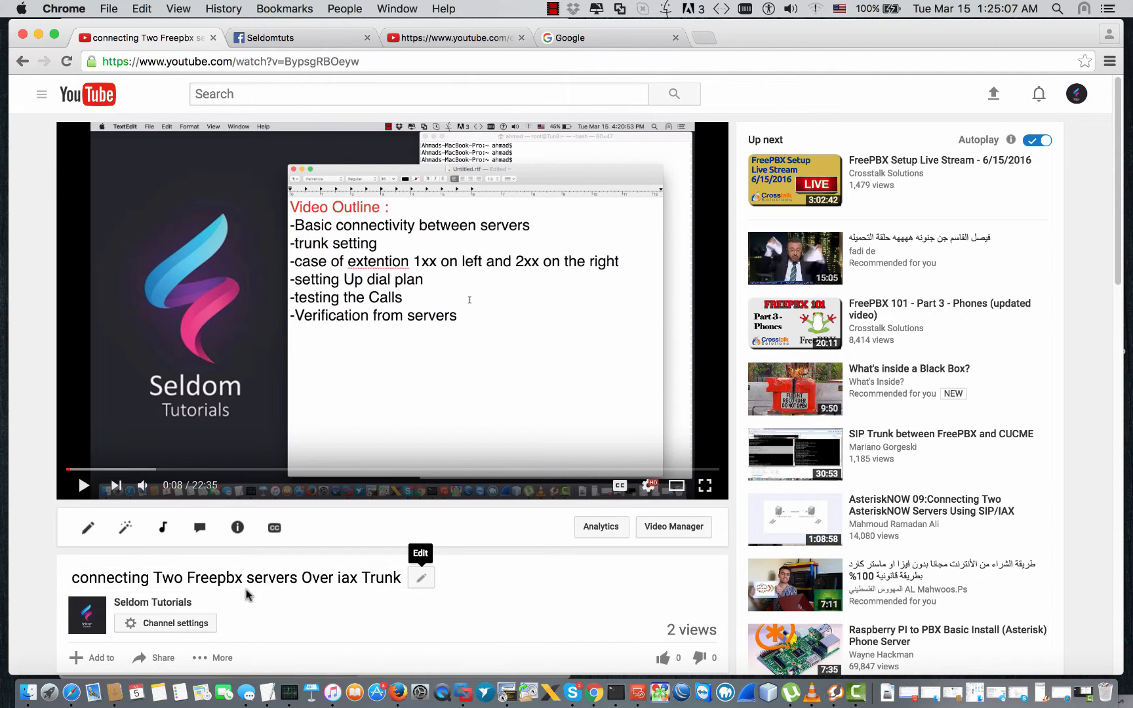
mouse_move(373, 586)
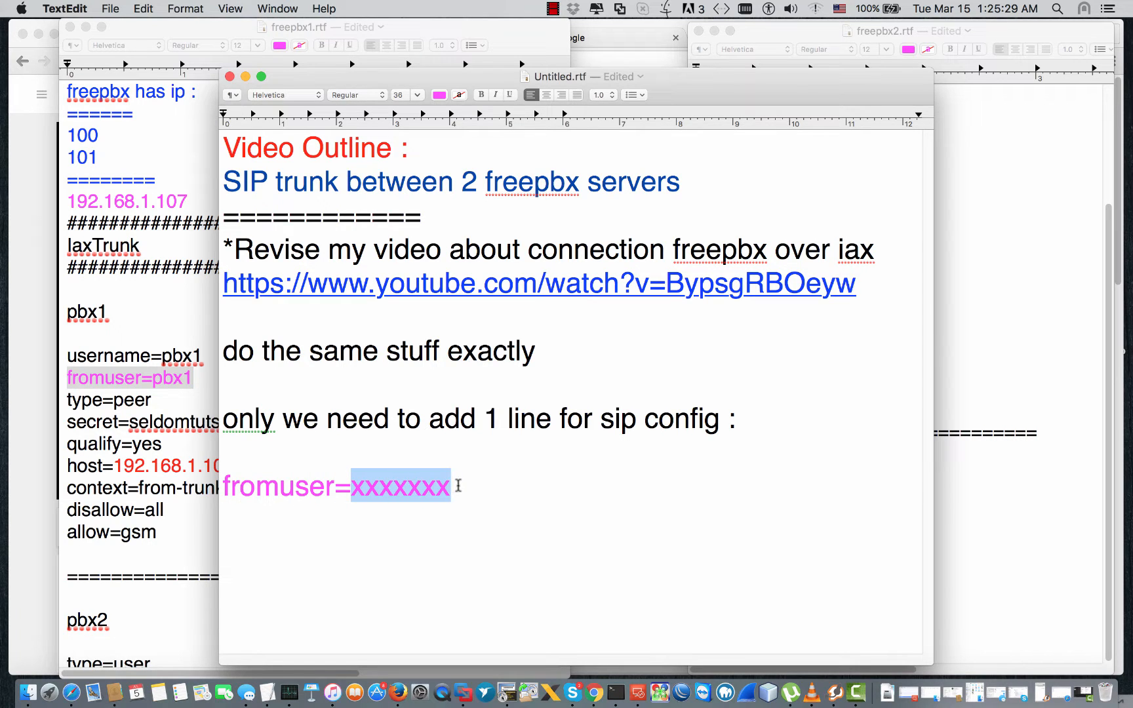
click(452, 486)
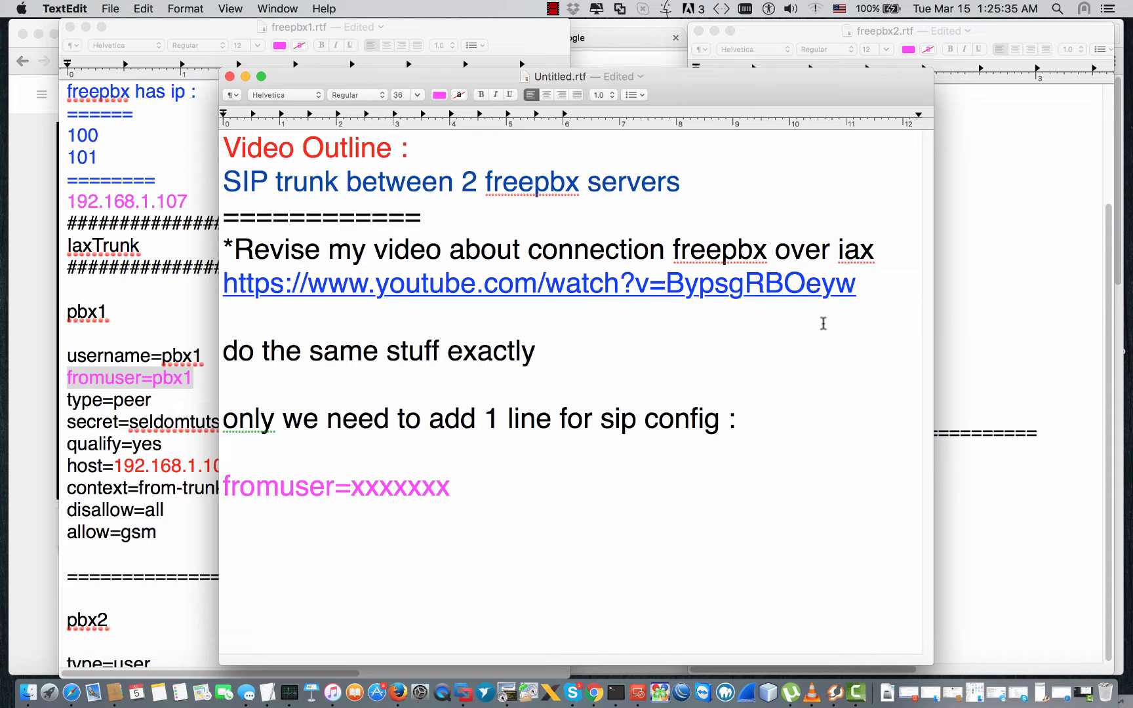
drag(224, 281, 854, 282)
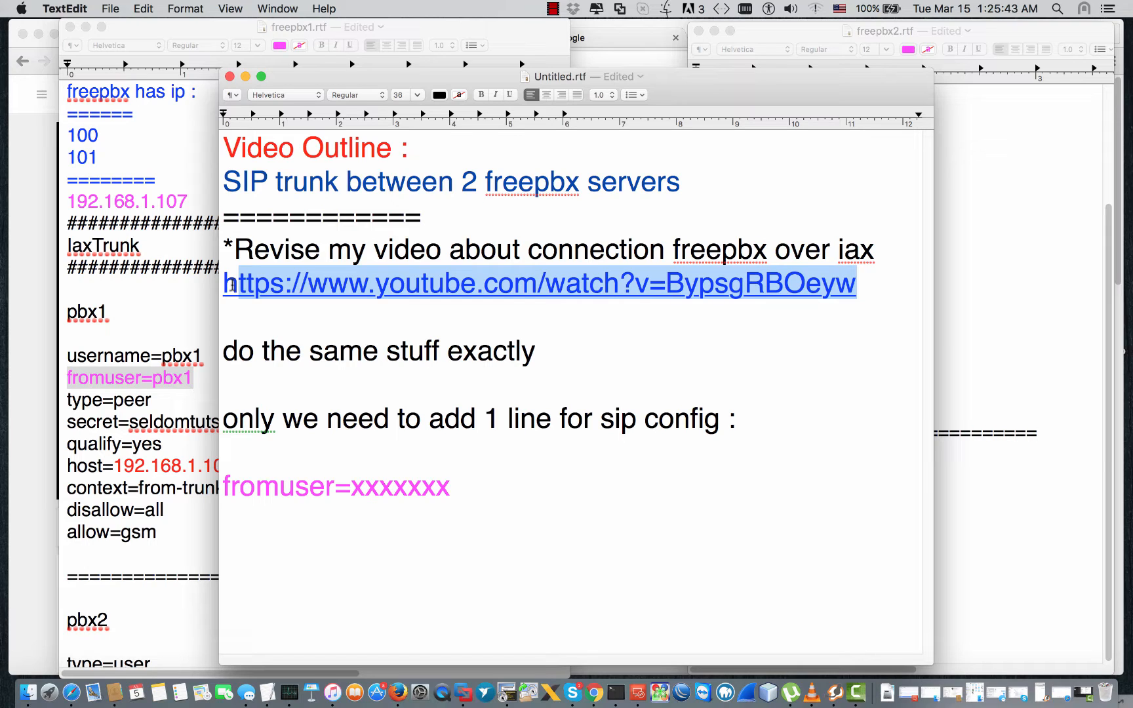
mouse_move(597, 337)
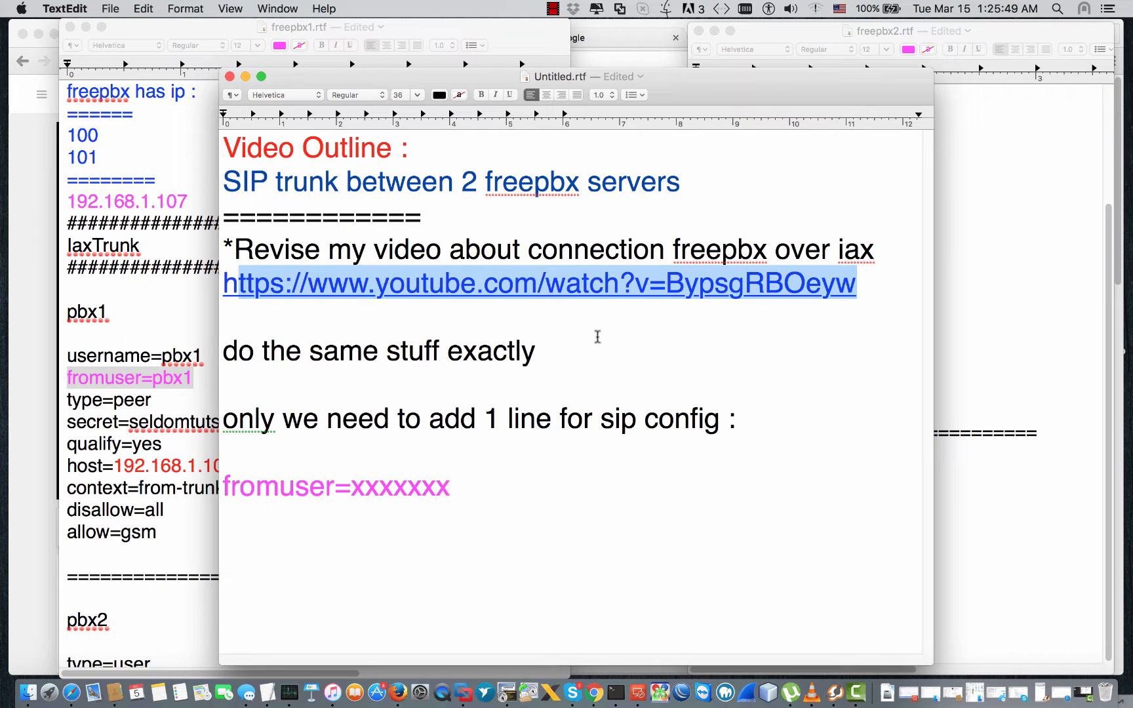
mouse_move(891, 303)
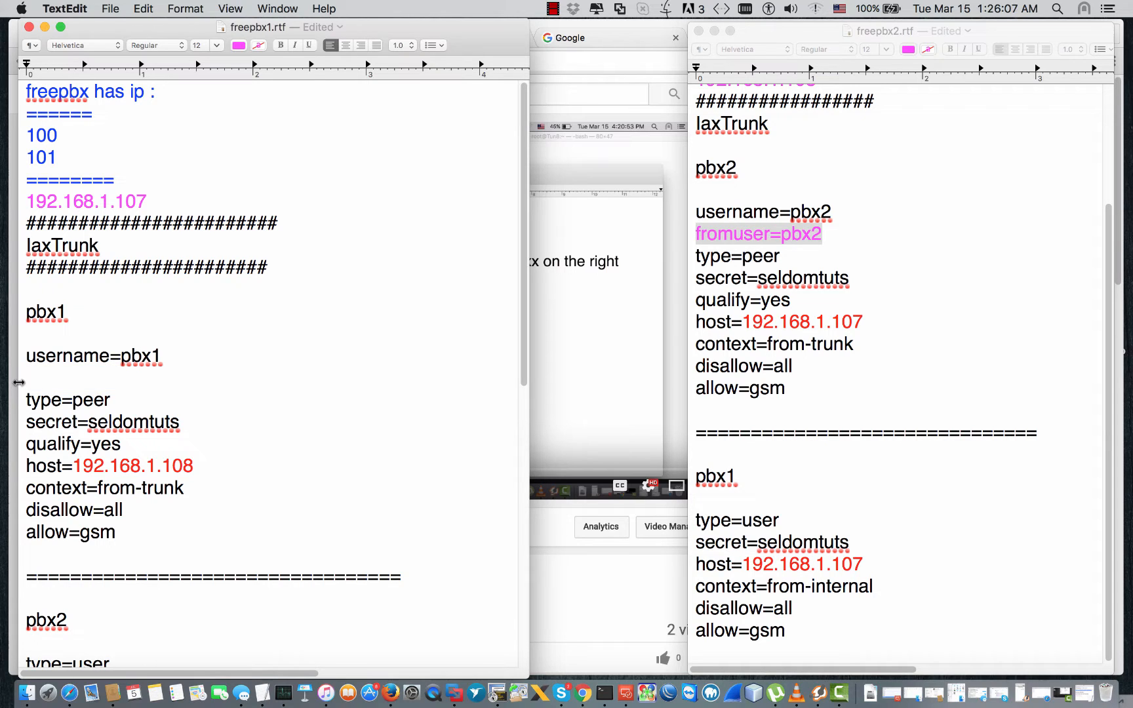
Step: Add the line fromuser=pbx1 below username=pbx1 in the pbx1 peer section of freepbx1.rtf
text(fromuser=pbx1)
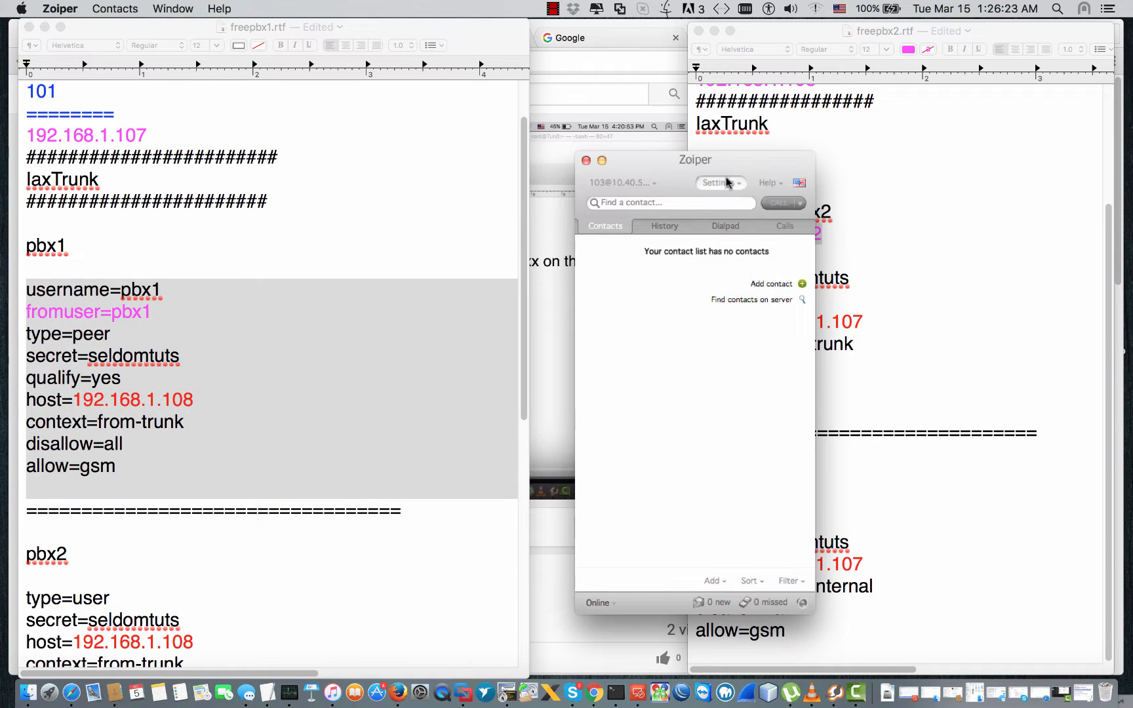
Step: Confirm the extension 200 SIP account on 192.168.1.108 shows Registered, then return to the freepbx2 notes
click(718, 183)
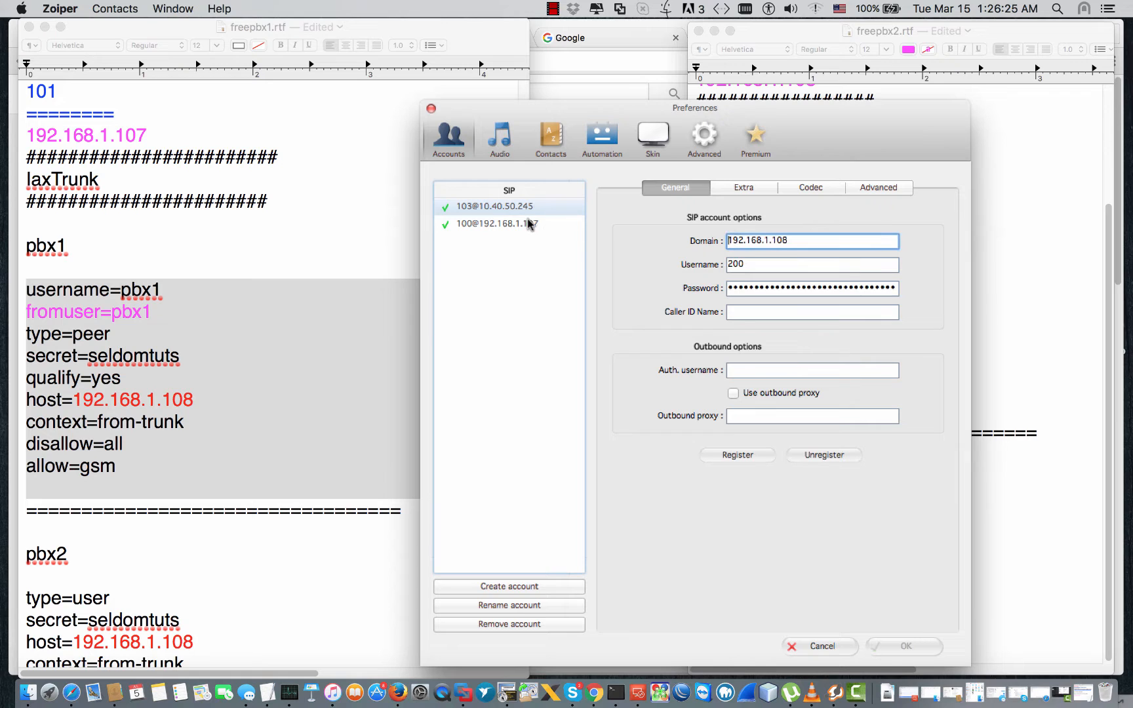
click(495, 223)
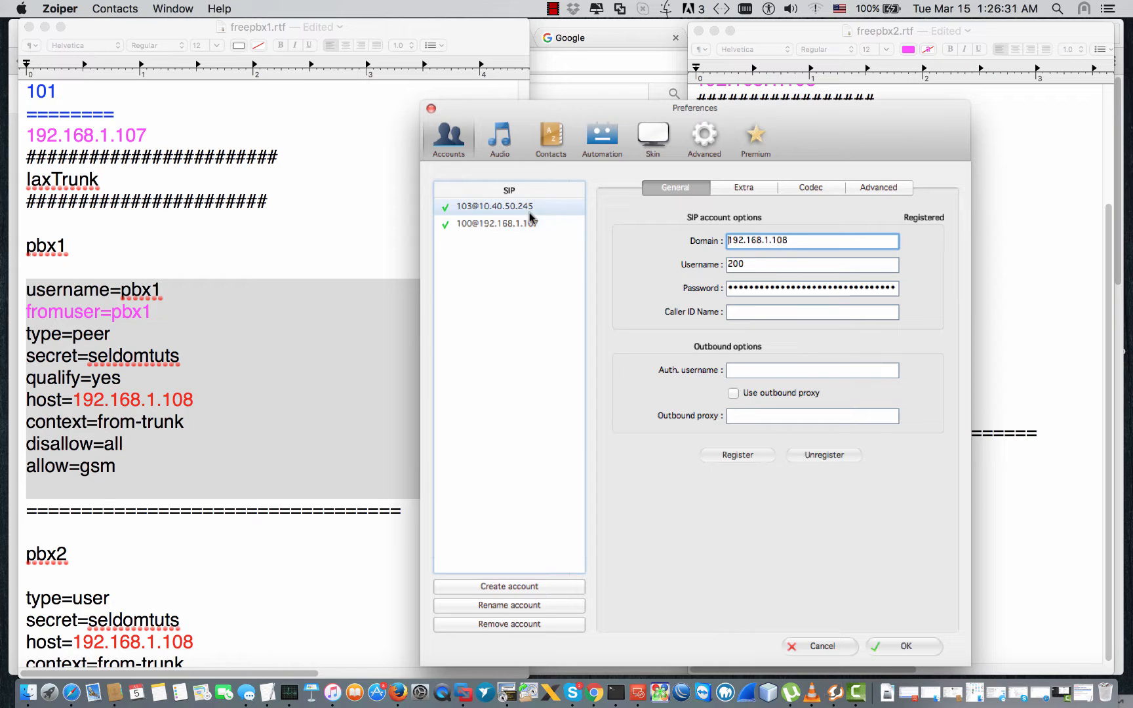
click(811, 264)
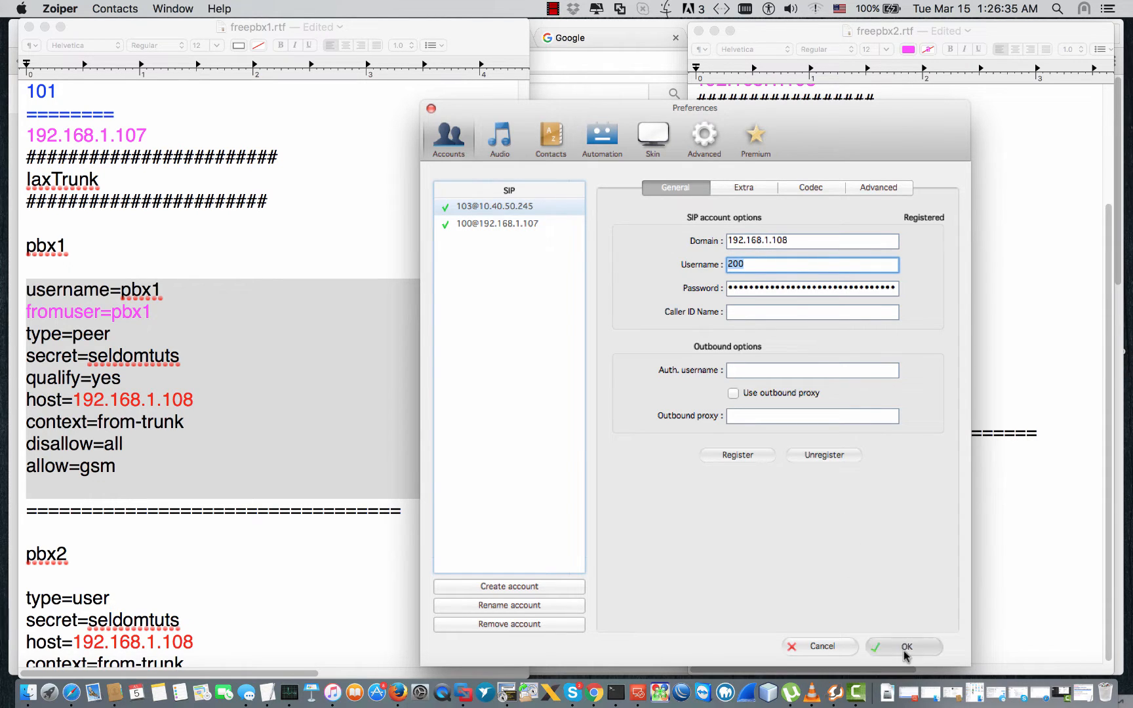
click(902, 647)
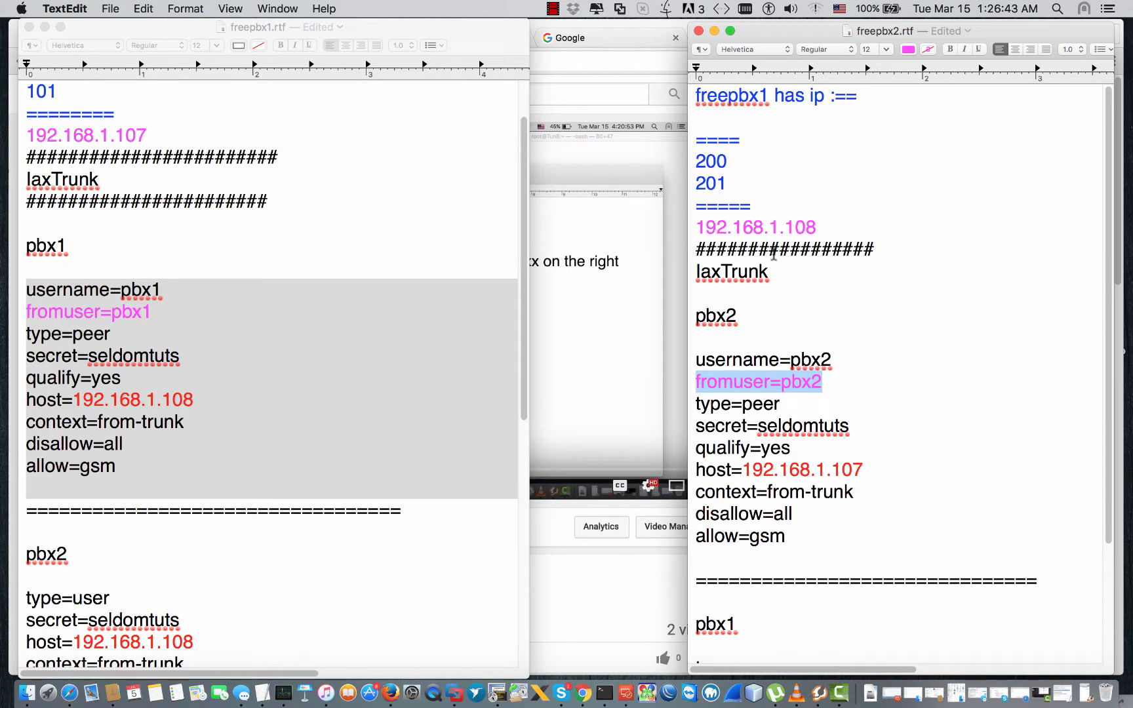
click(181, 422)
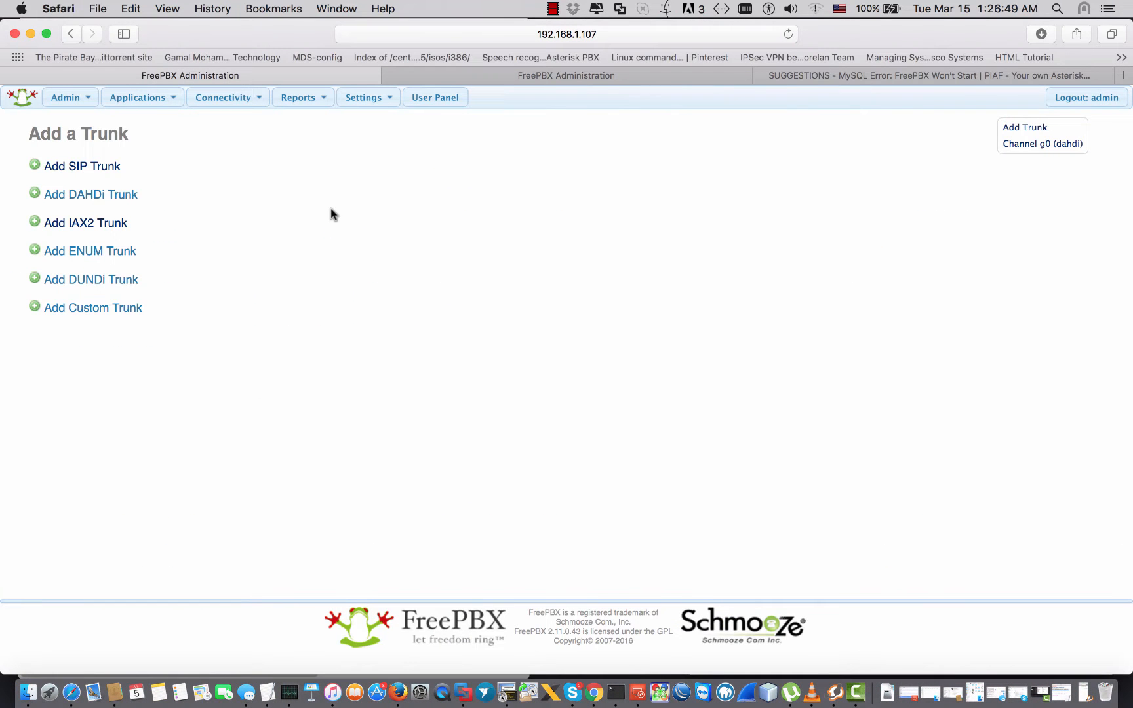
mouse_move(85, 223)
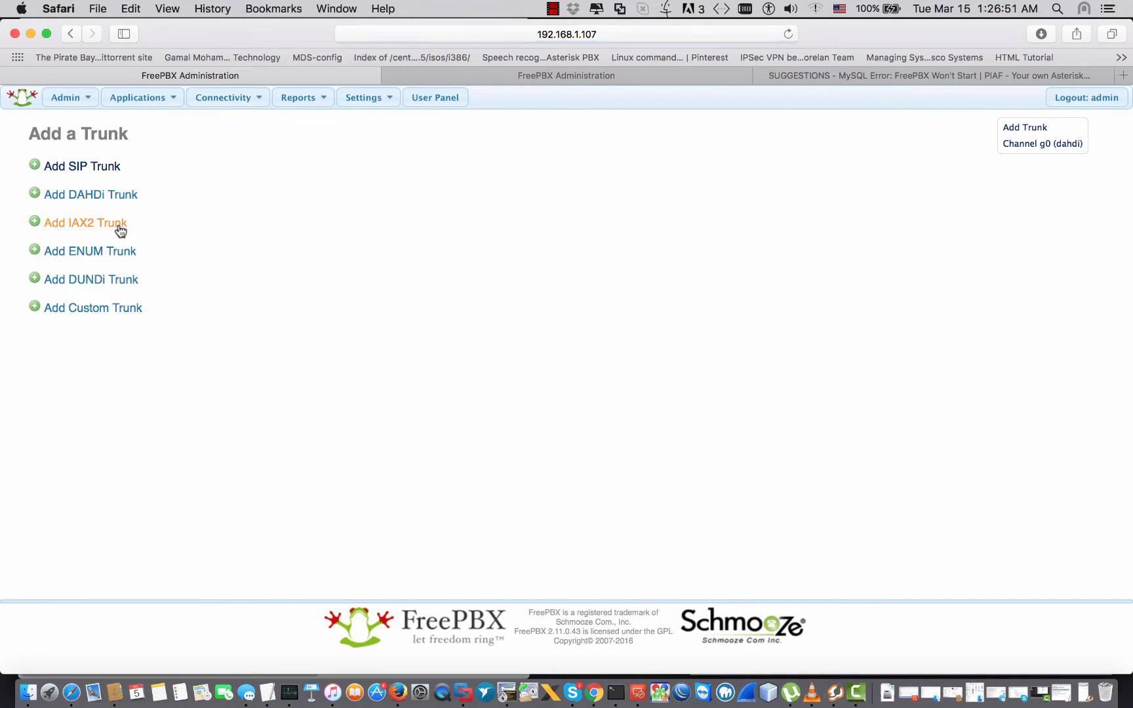
Step: Start a SIP trunk named seldomtuts with outgoing peer pbx1 and its username=pbx1 peer details
click(81, 165)
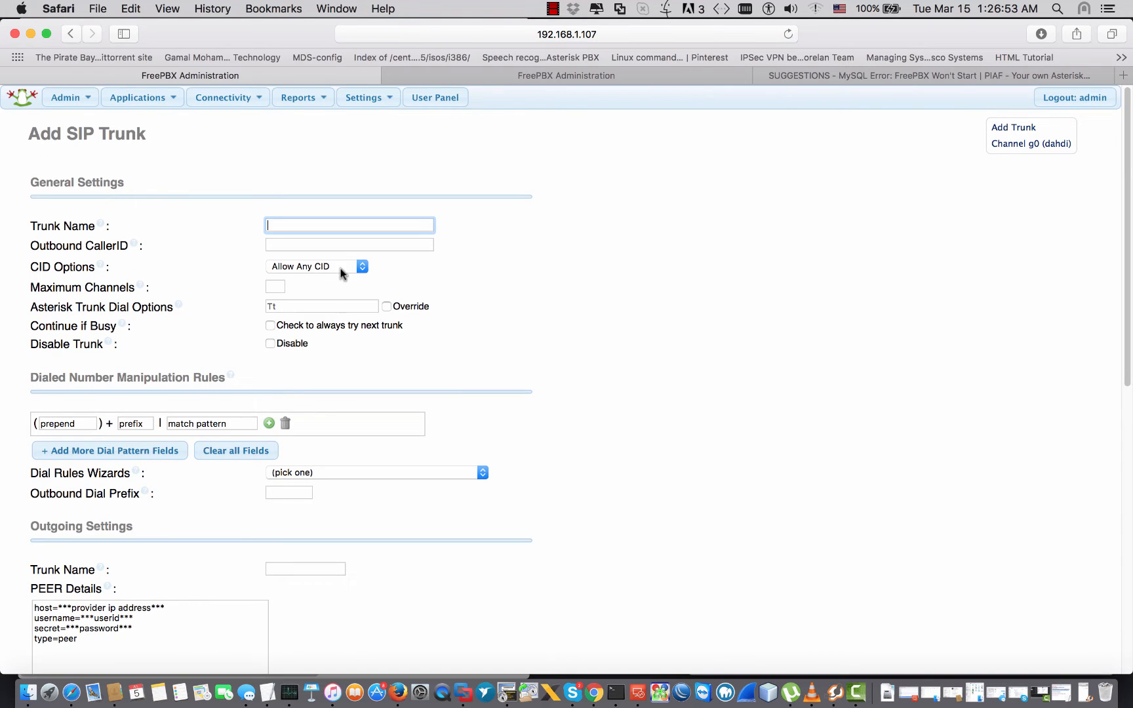
text(seldomtuts)
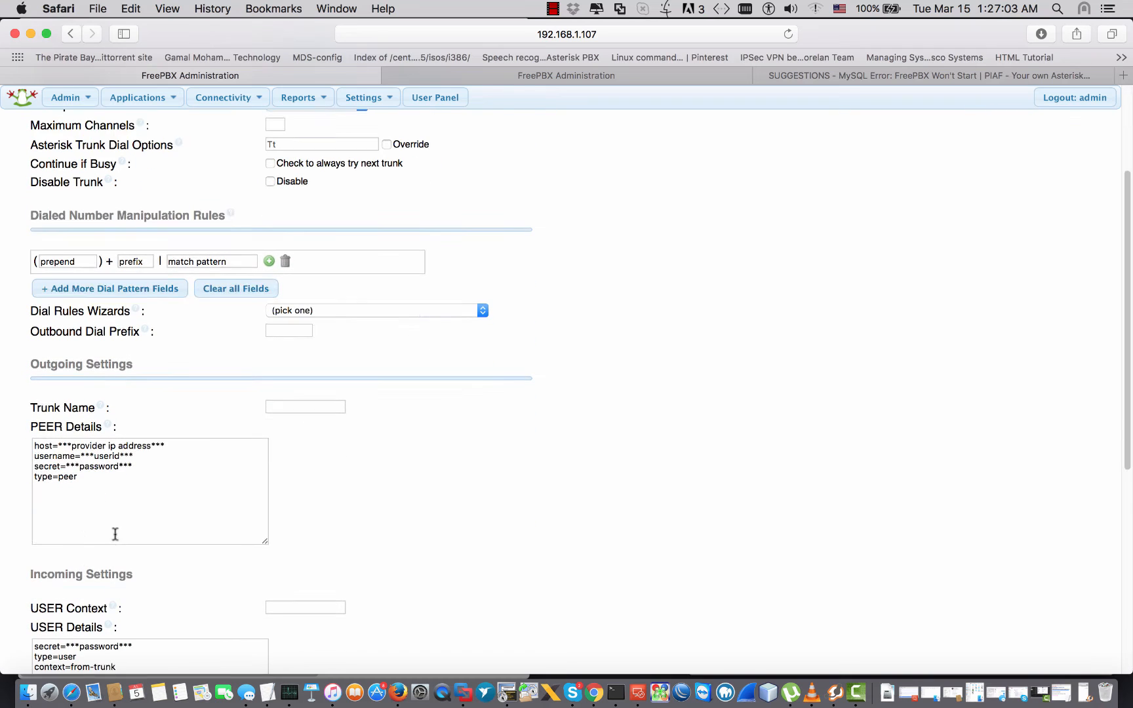
text(username=pbx1)
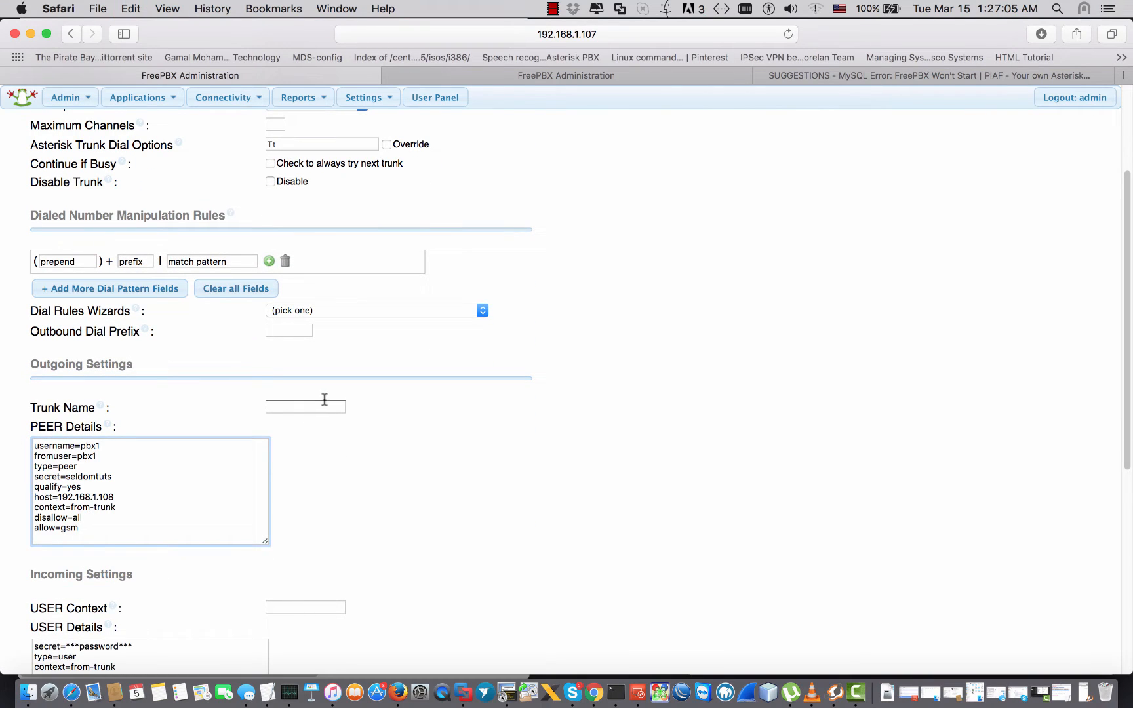
text(pbx)
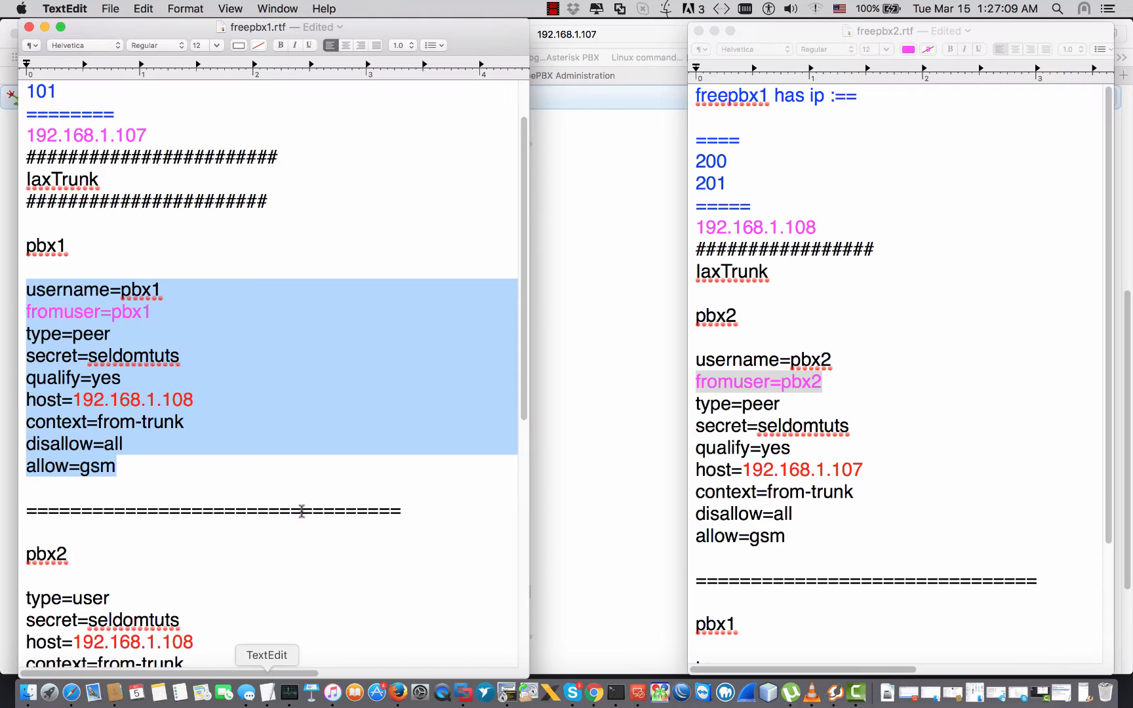
Step: Set the incoming USER context to pbx2 and submit the trunk, accepting the missing caller ID warning
scroll(down, 3)
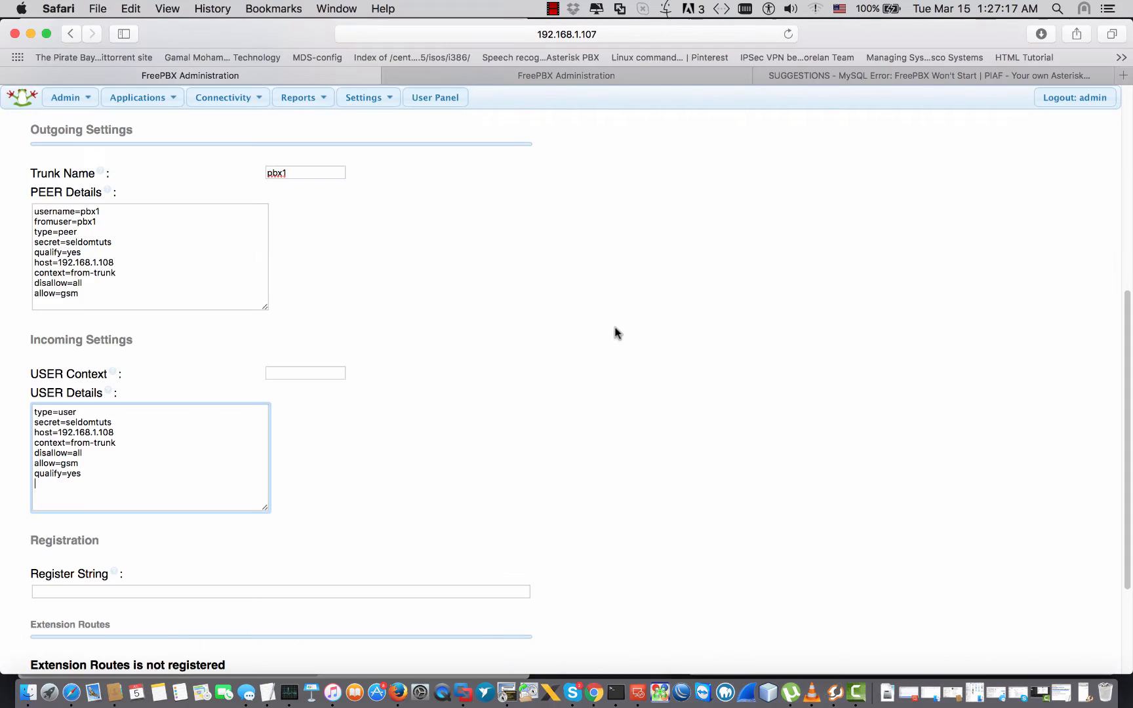
text(pbx2)
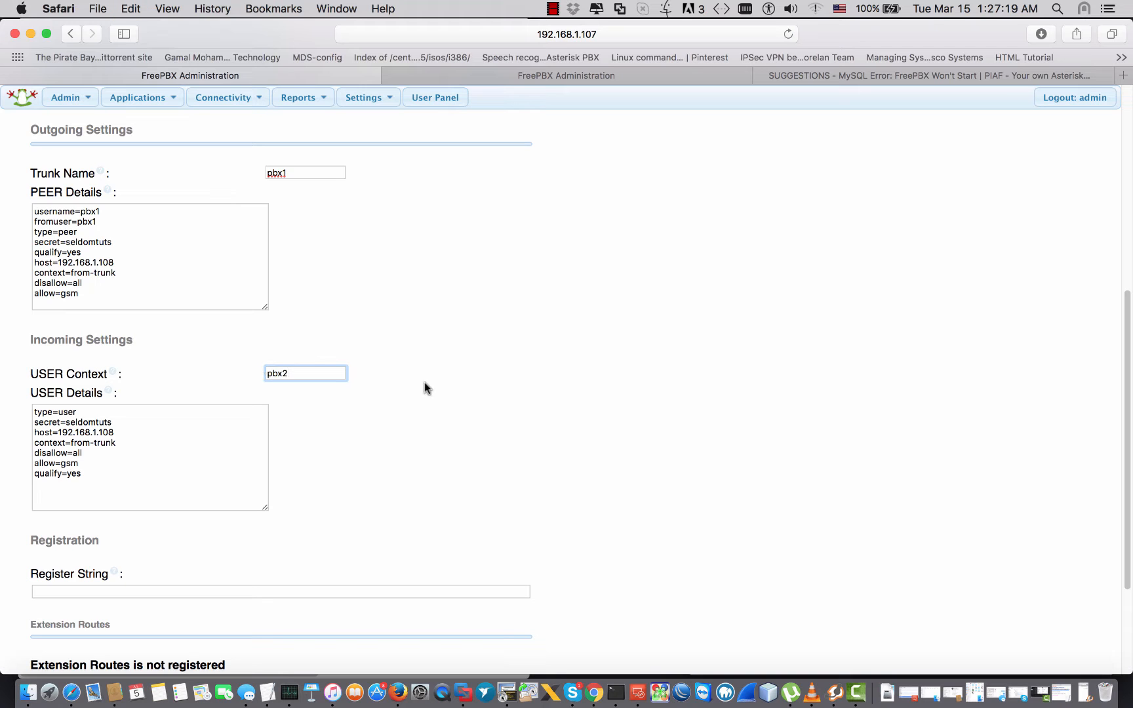
click(76, 556)
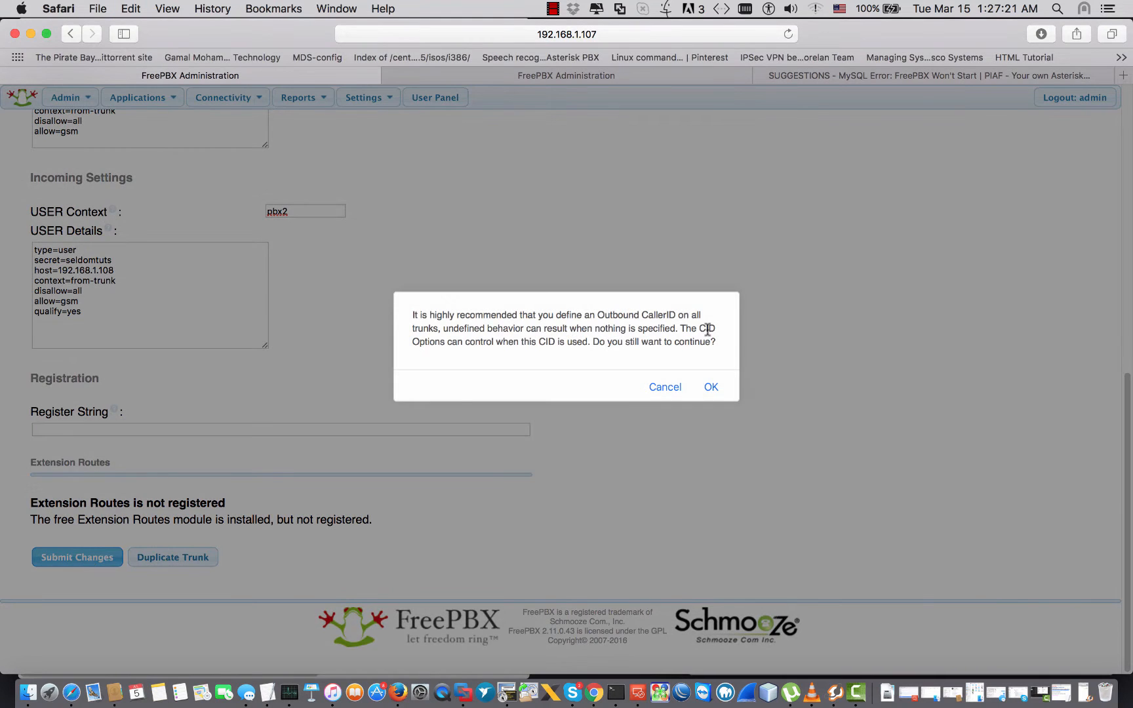
click(709, 387)
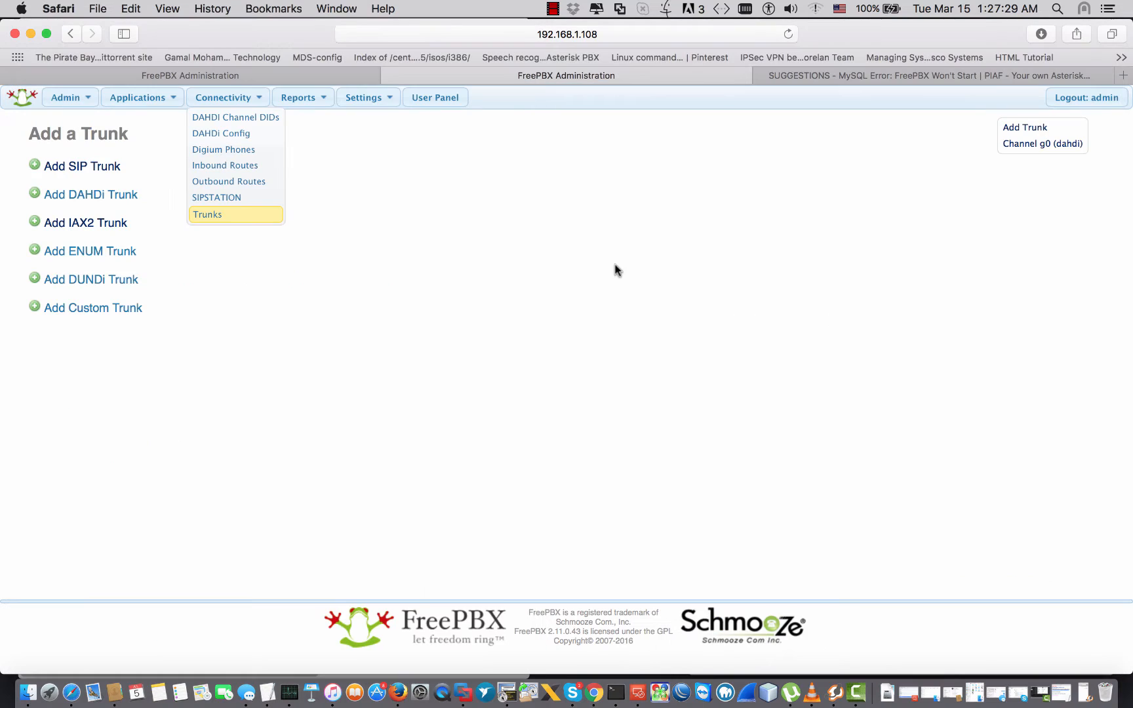
Step: Start a SIP trunk named seldomtuts on 192.168.1.108 with outgoing peer pbx2 details
click(81, 165)
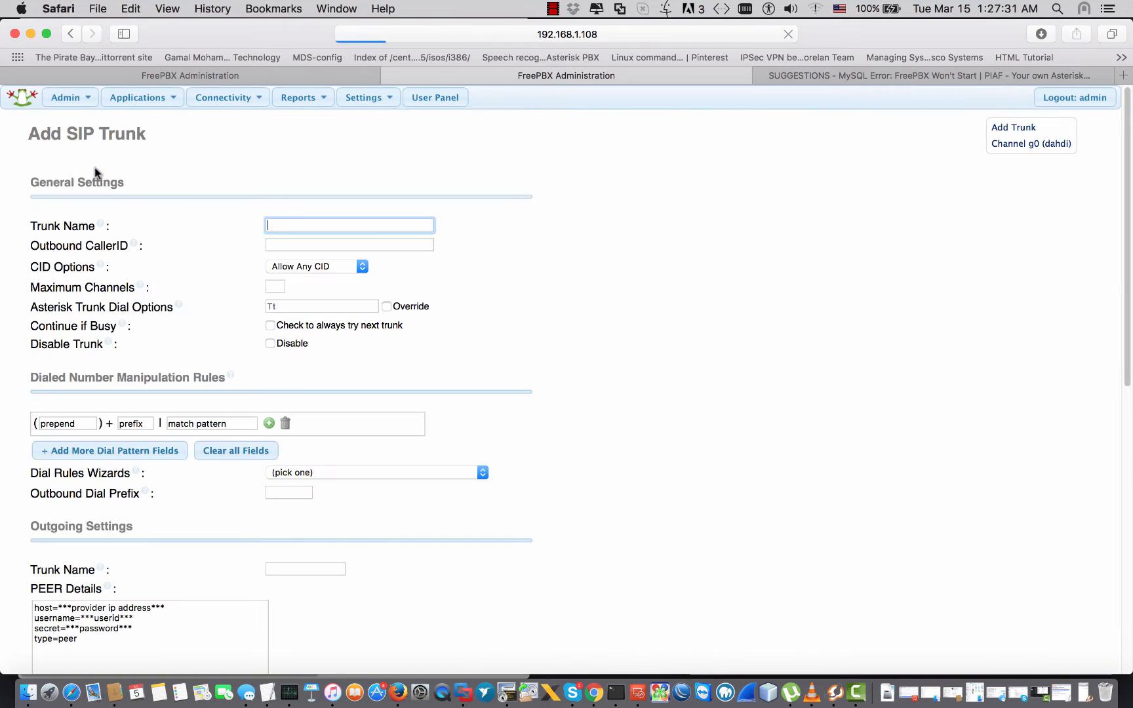
scroll(down, 3)
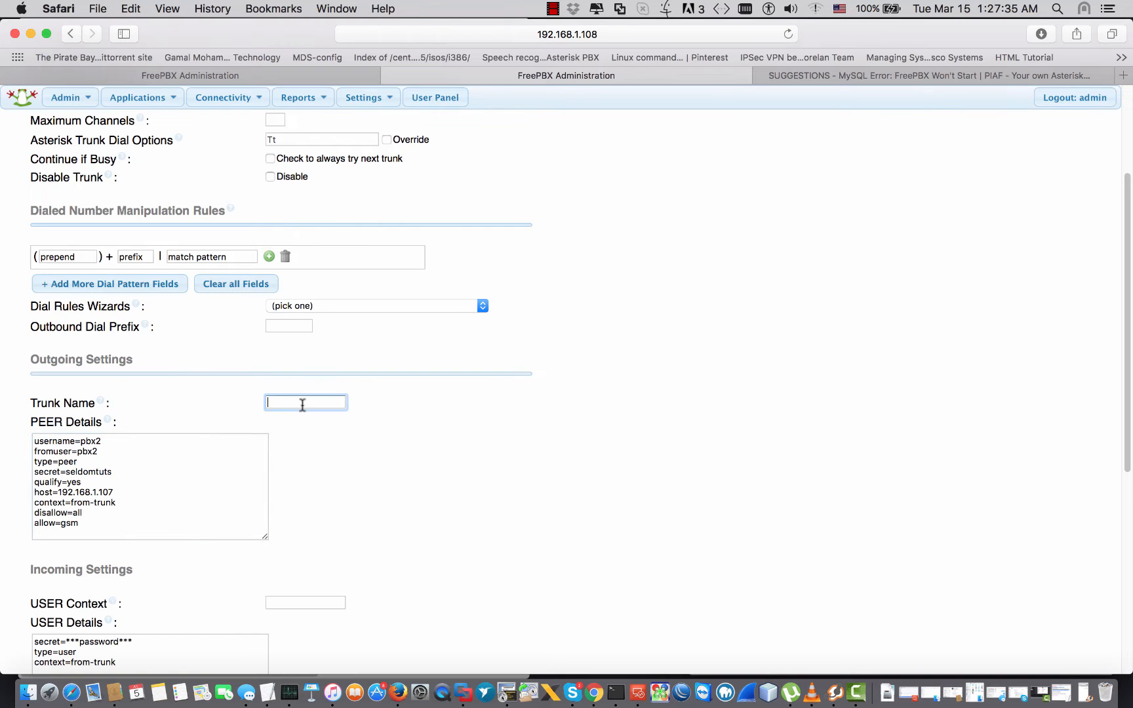
text(pbx2)
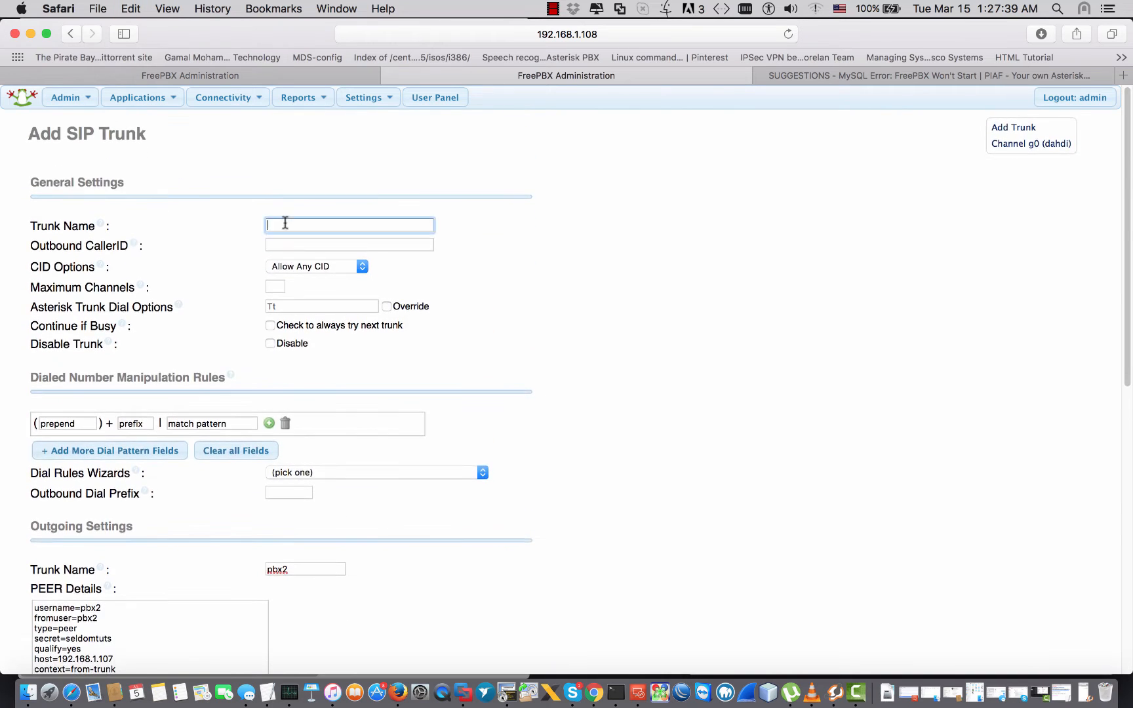
text(selo)
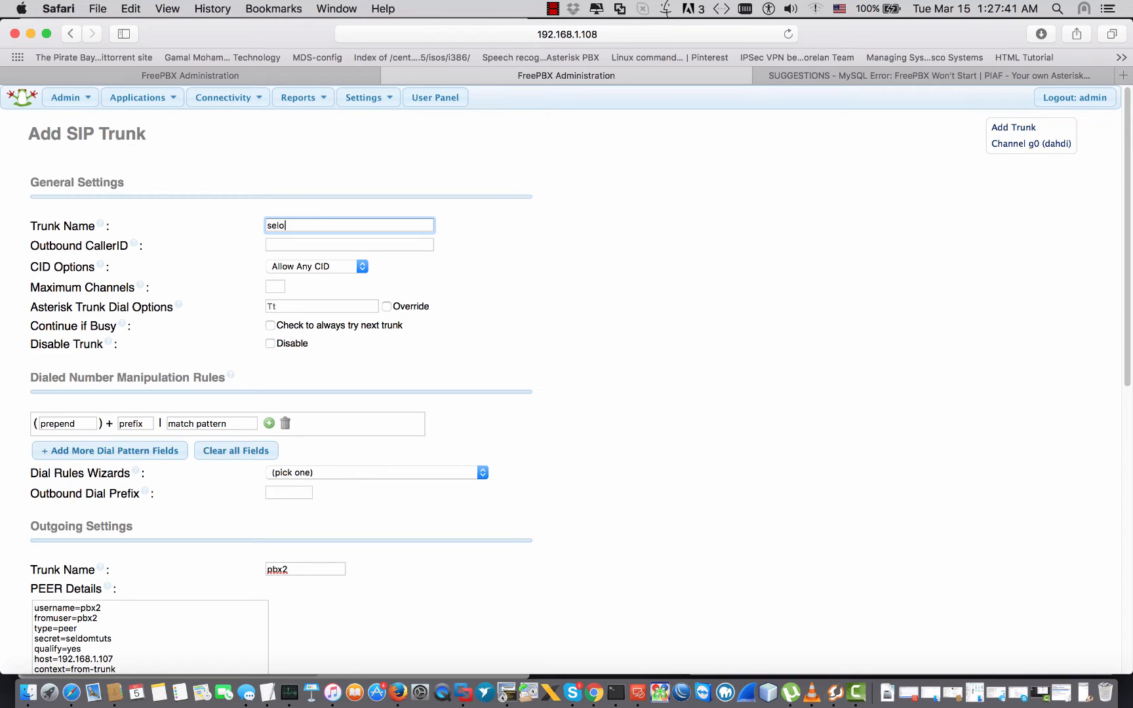
text(seldomtuts)
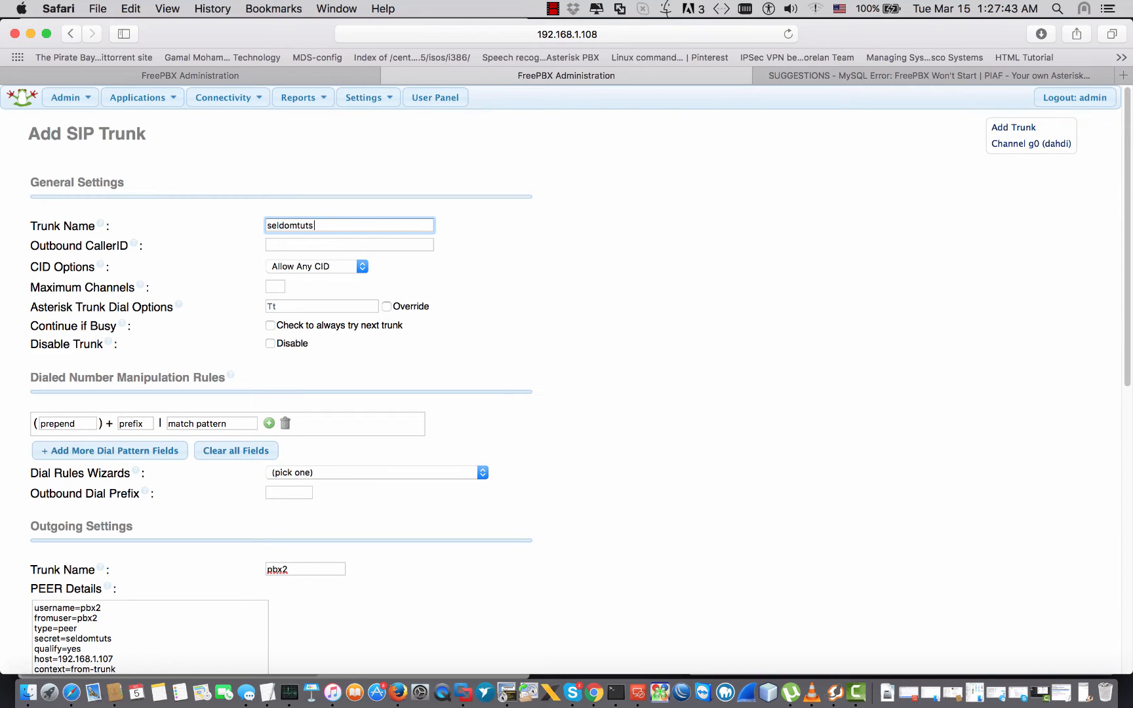
Step: Set the incoming USER context to pbx1 and submit the trunk, accepting the missing caller ID warning
scroll(down, 3)
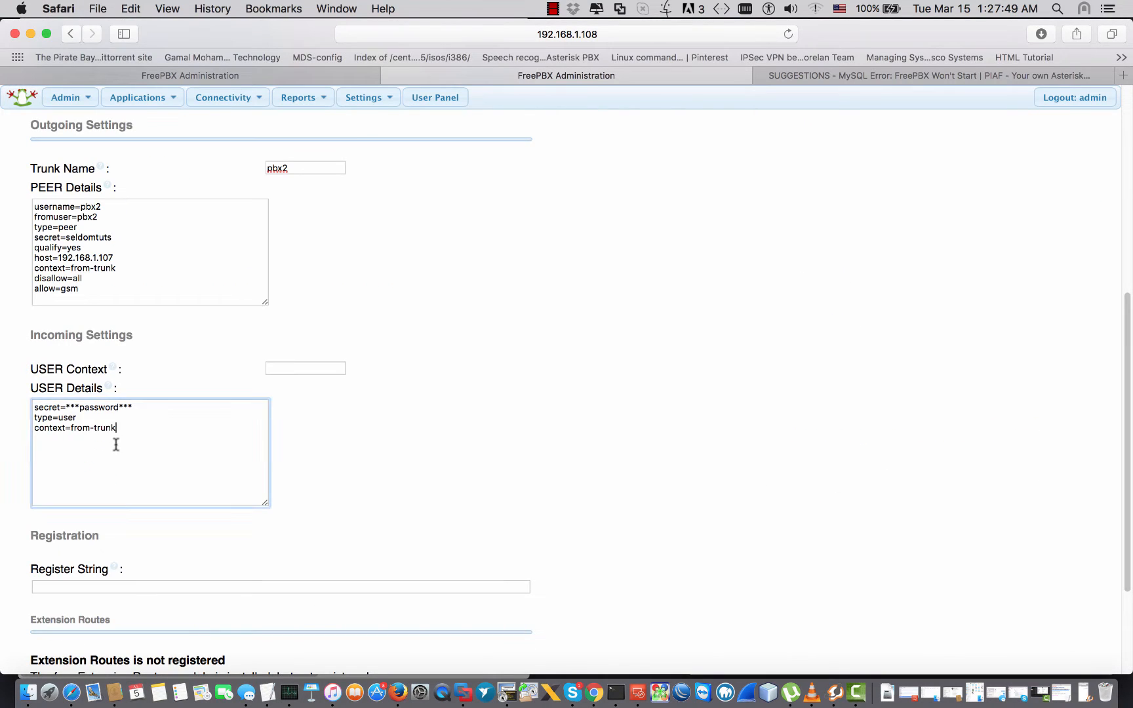
text(p)
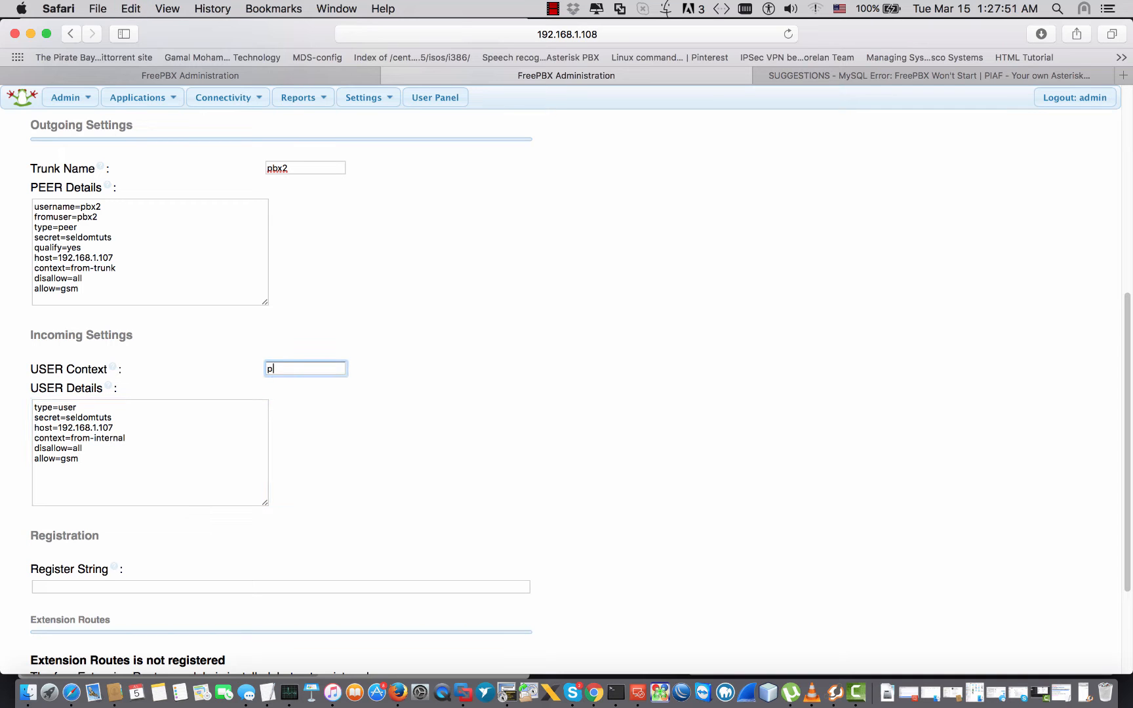
text(bx1)
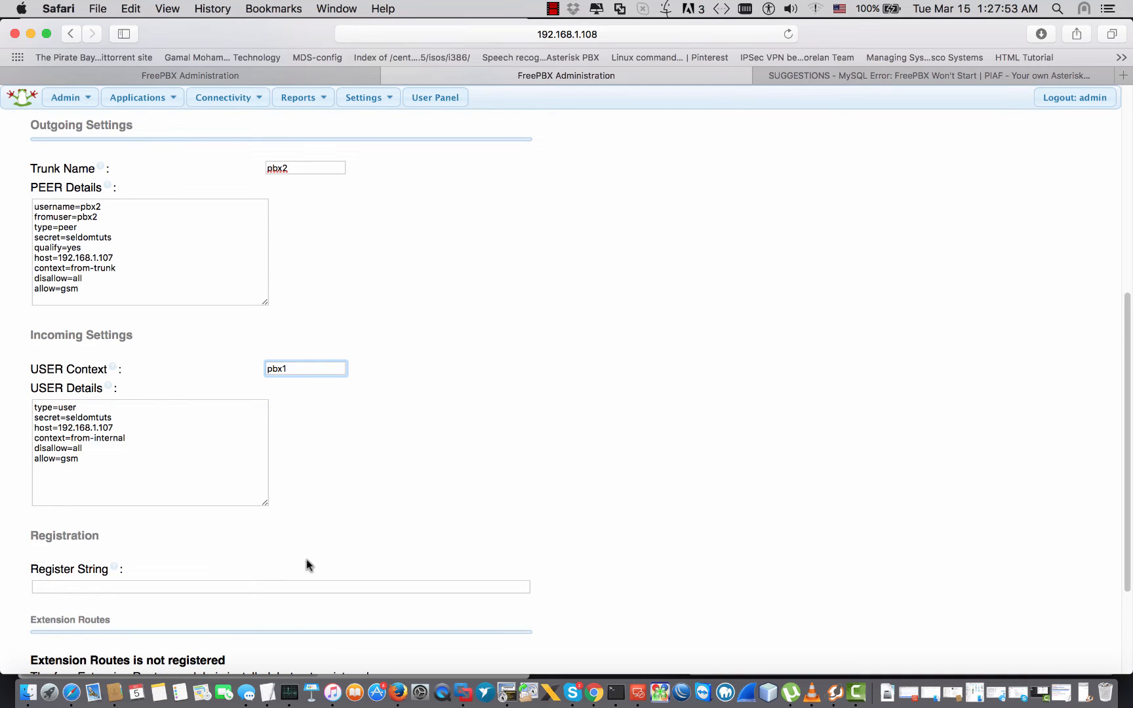
click(306, 368)
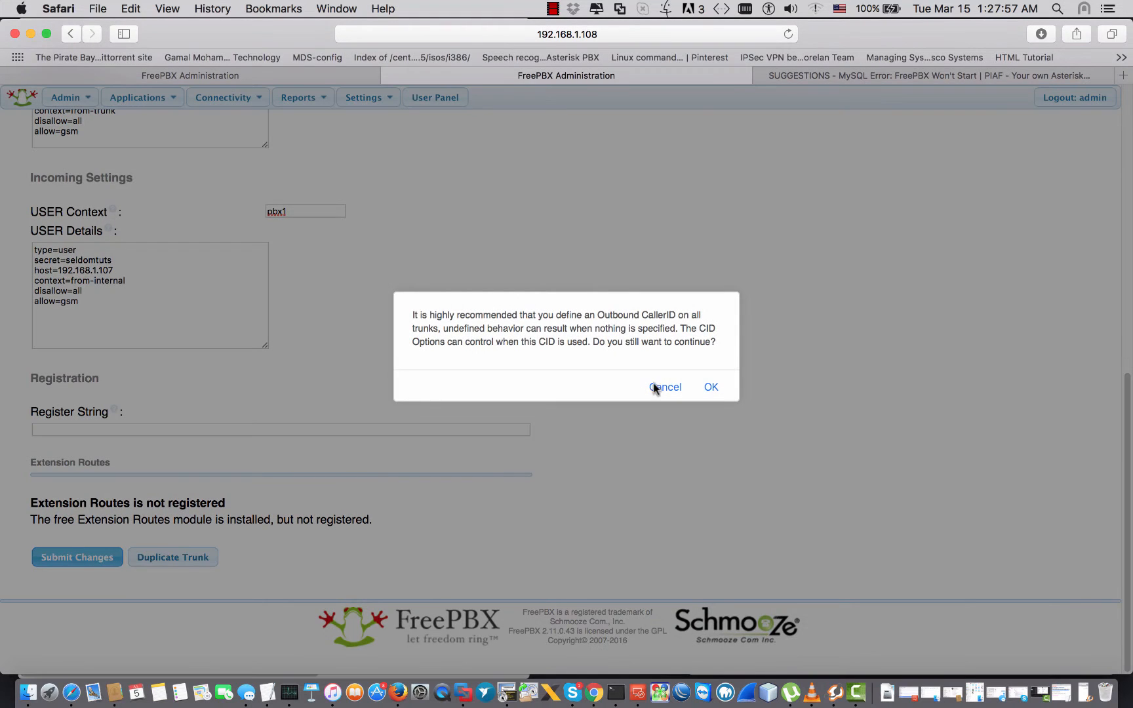
click(711, 386)
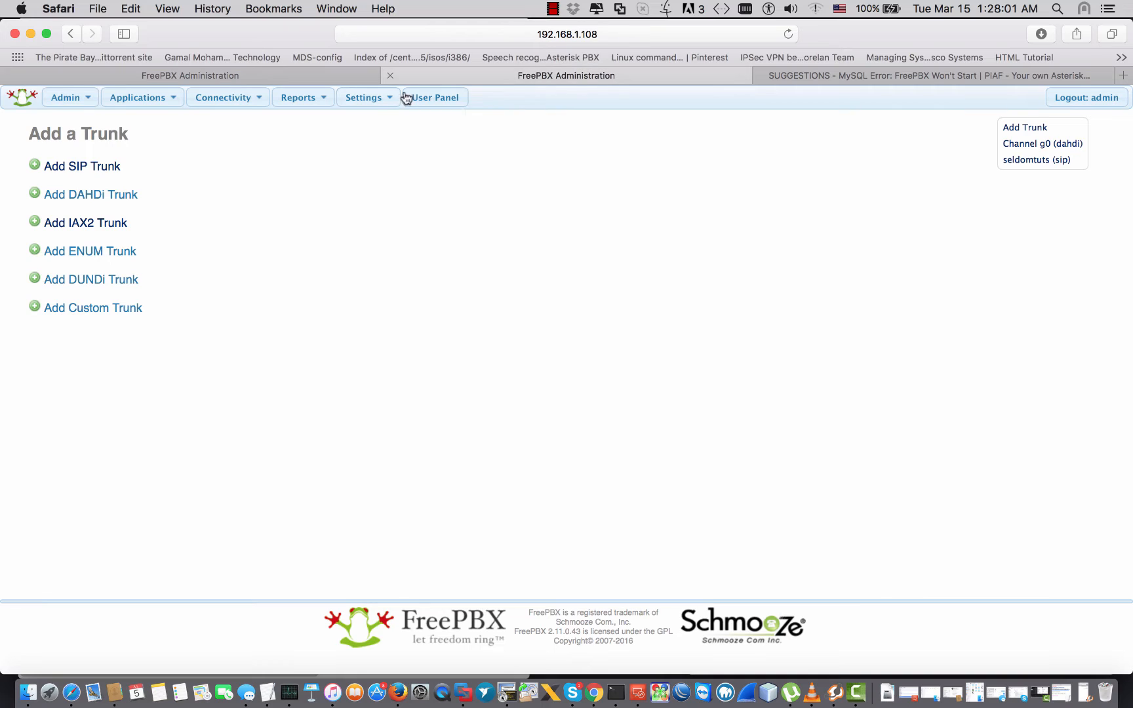
Step: On 192.168.1.107, save the outbound route using the seldomtuts trunk and apply the config
click(223, 97)
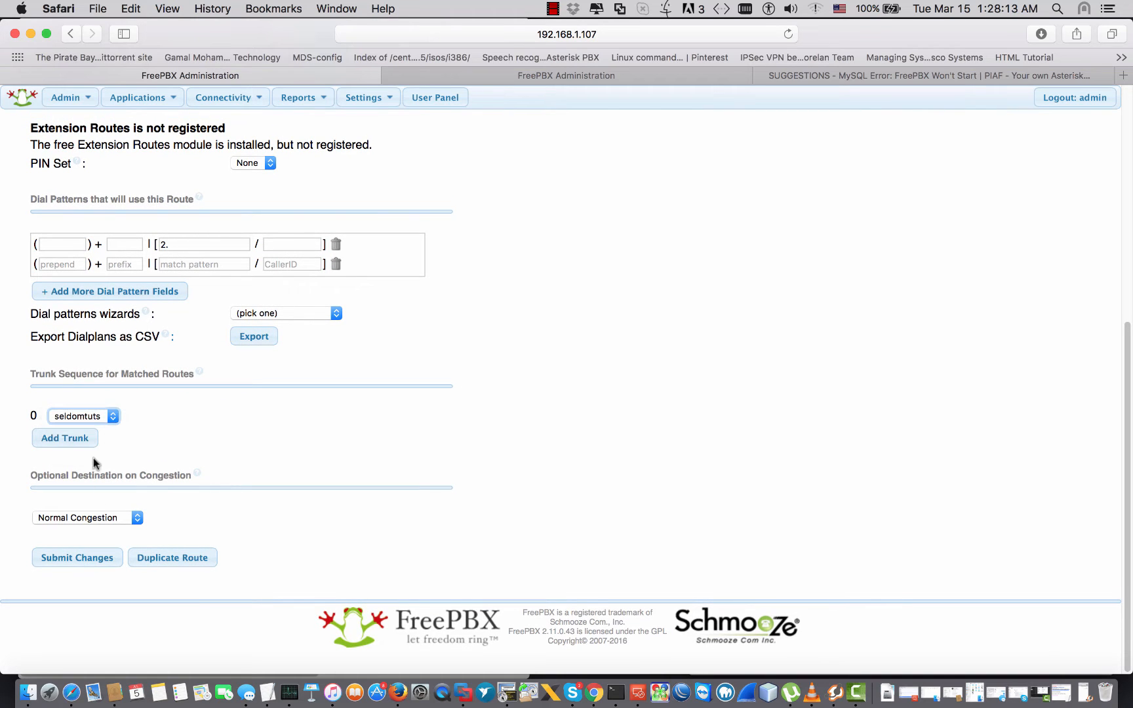
click(76, 558)
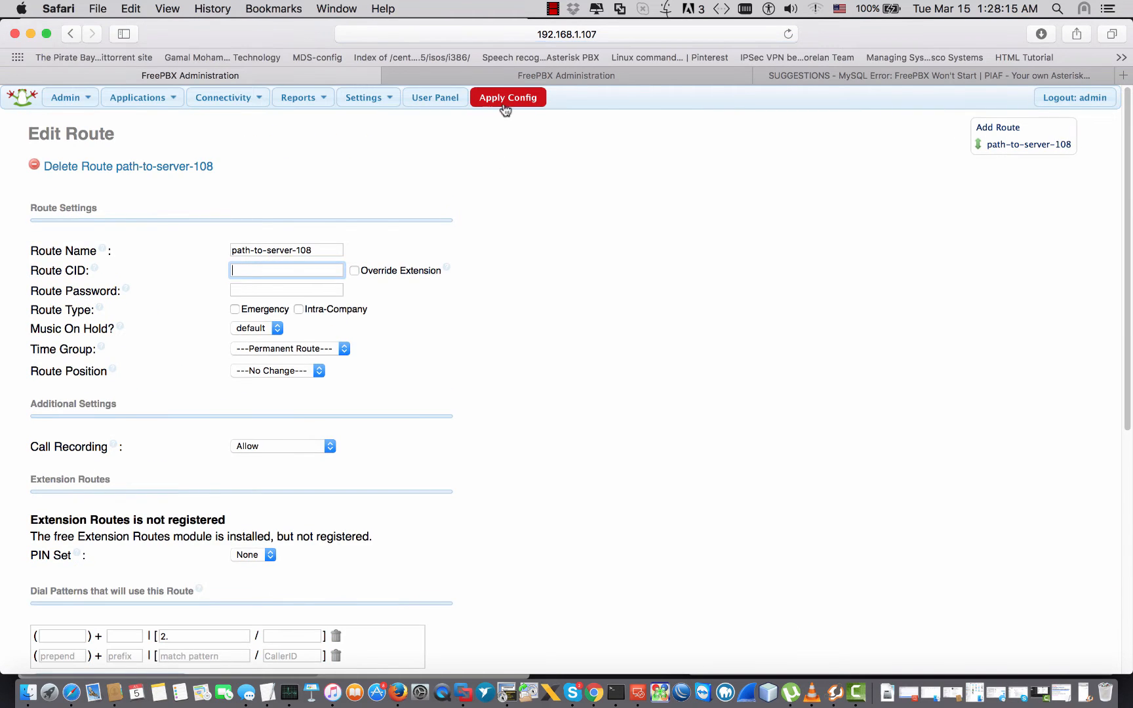
click(297, 97)
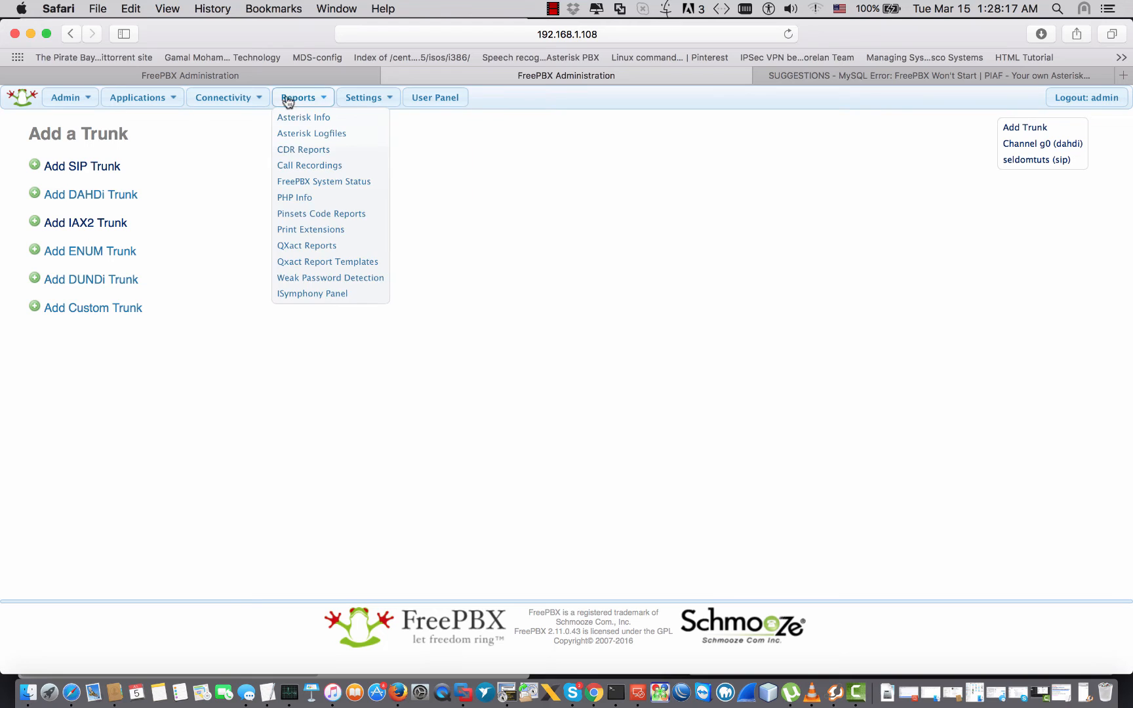
Step: On 192.168.1.108, set the outbound route's trunk sequence to seldomtuts and save it
click(223, 97)
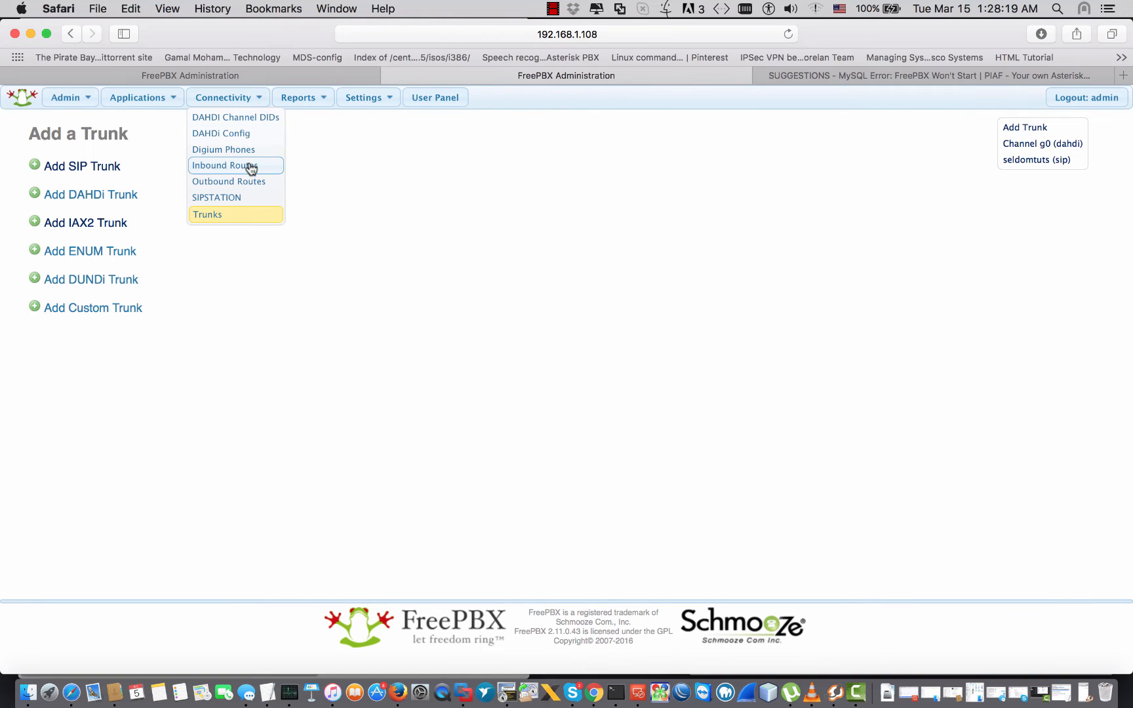
click(224, 165)
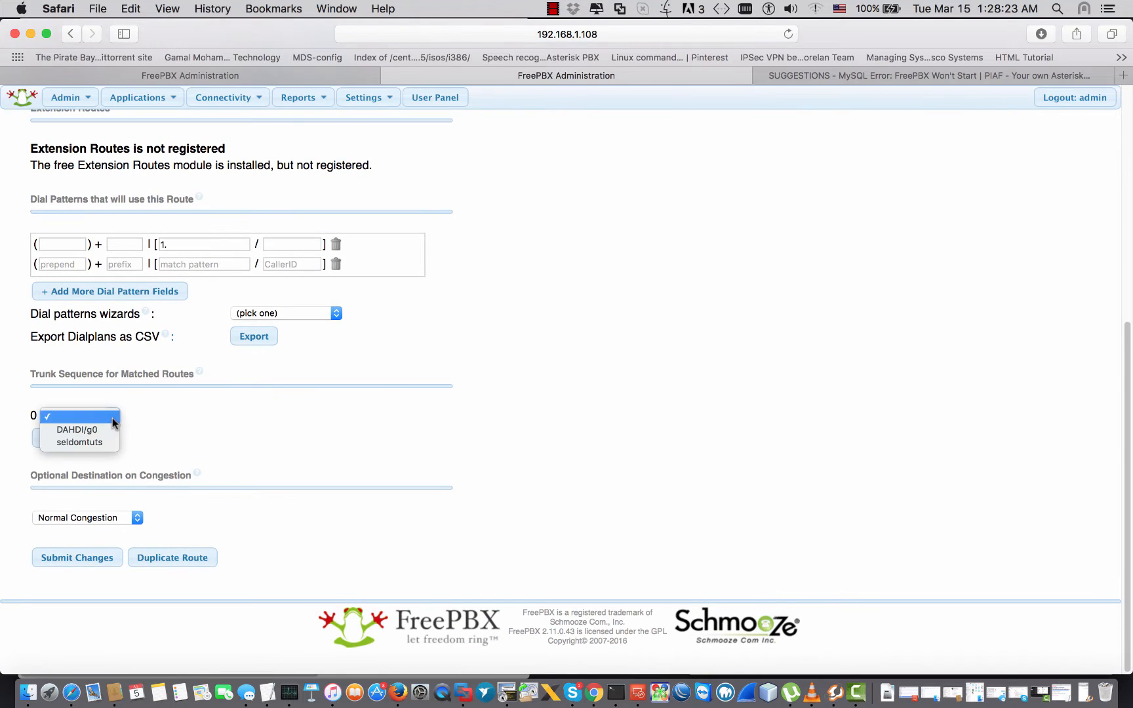
click(78, 442)
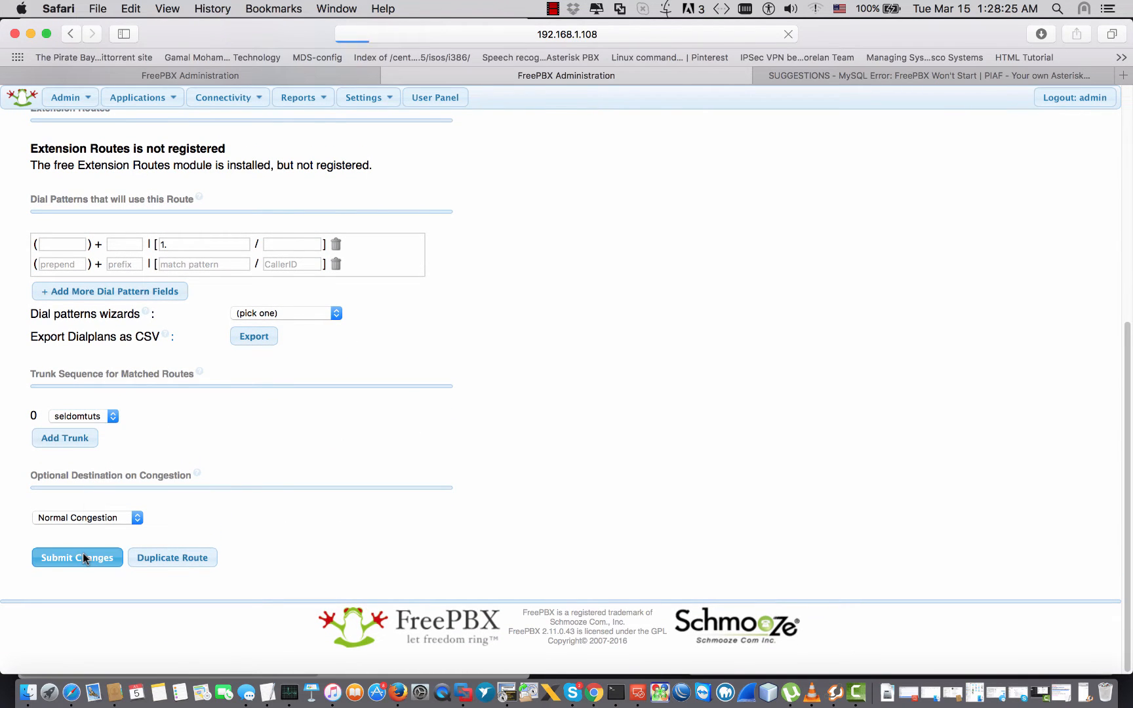
click(76, 557)
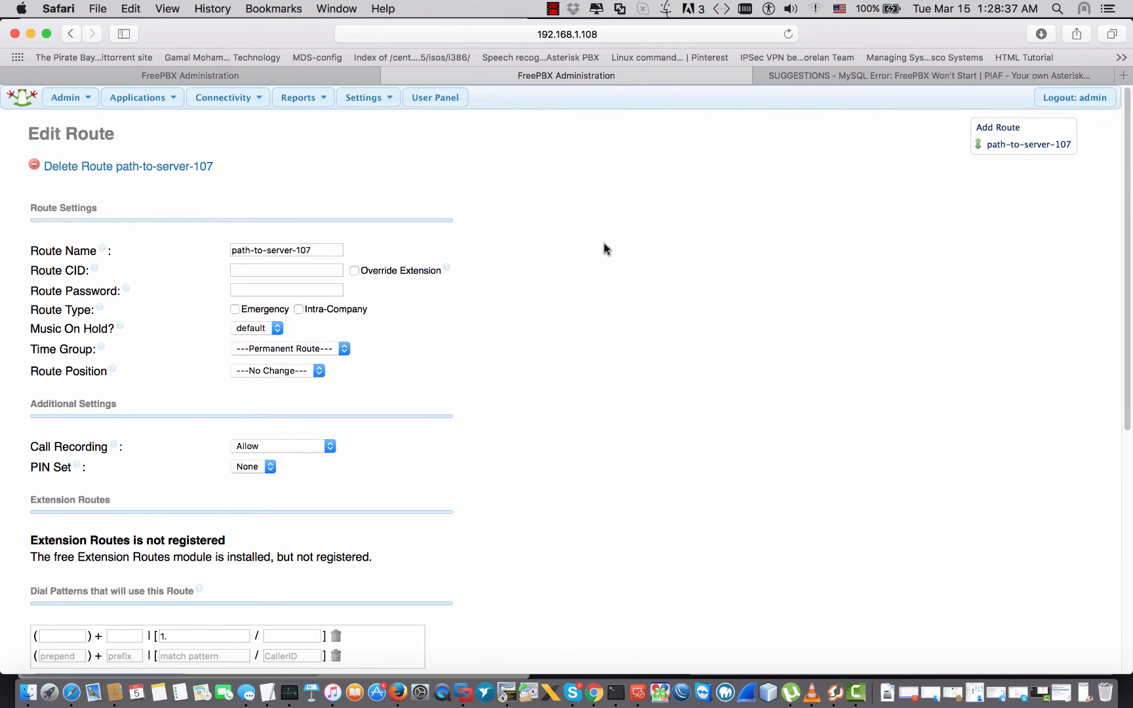
mouse_move(540, 243)
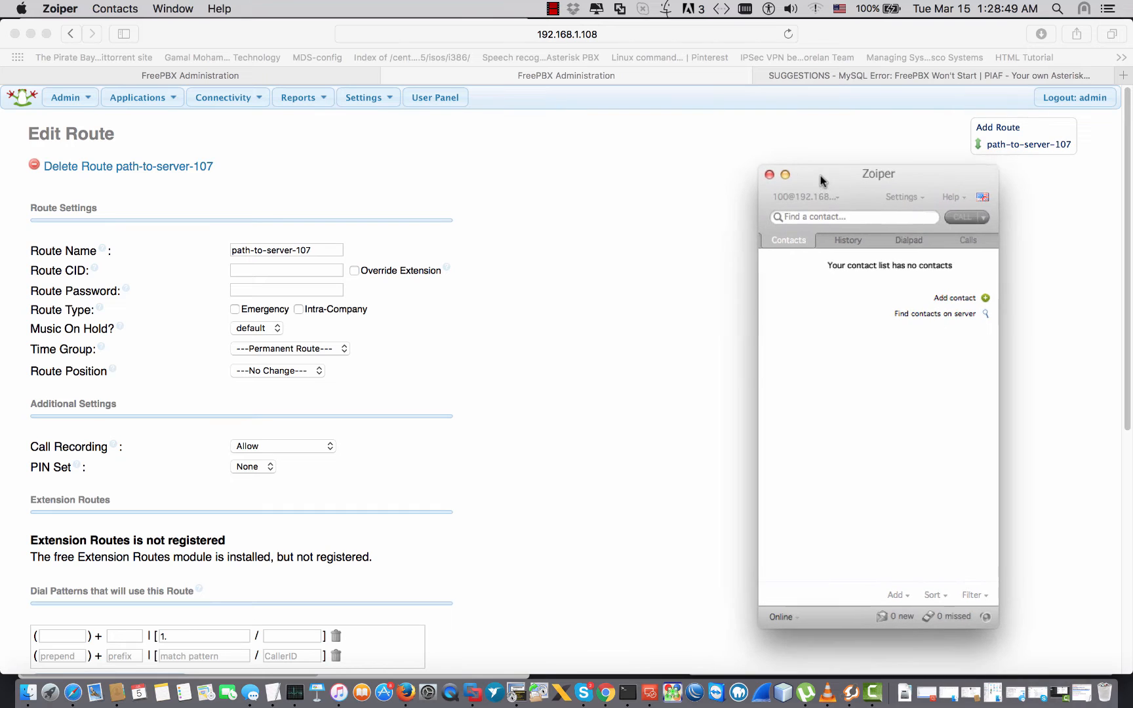
Step: Dial extension 200 from the Zoiper softphone to test the route
text(200)
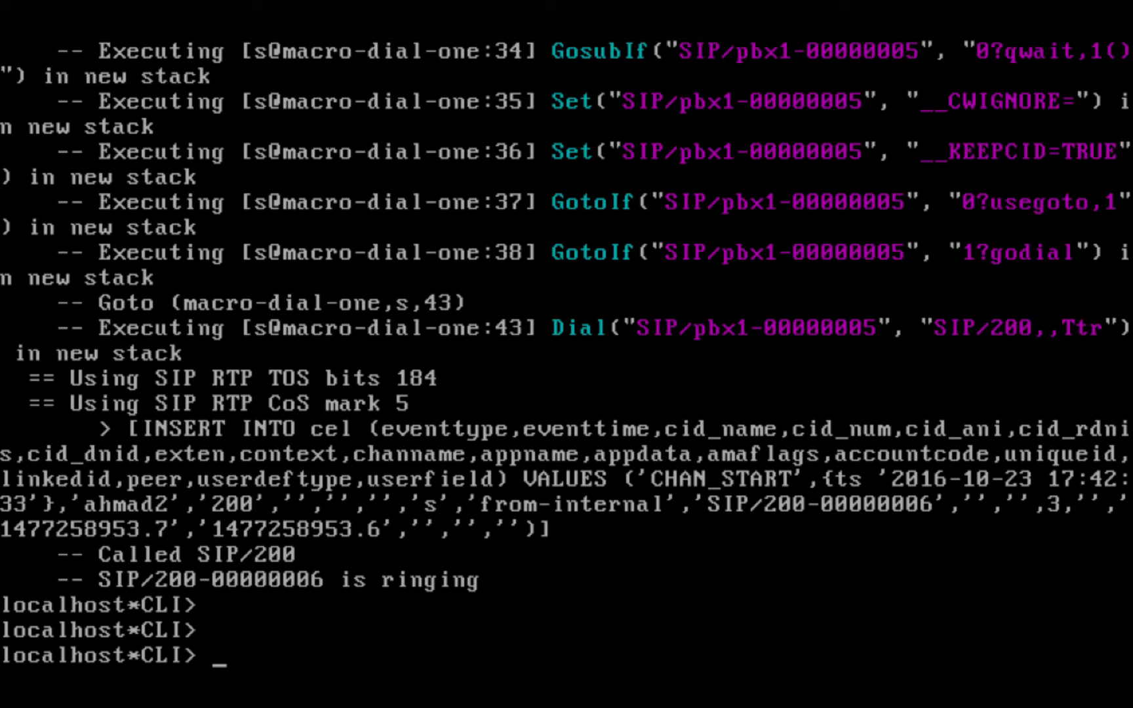
Step: Run 'sip show peers' in the Asterisk CLI to list trunk pbx2 and extension 200 online
text(sip show peers)
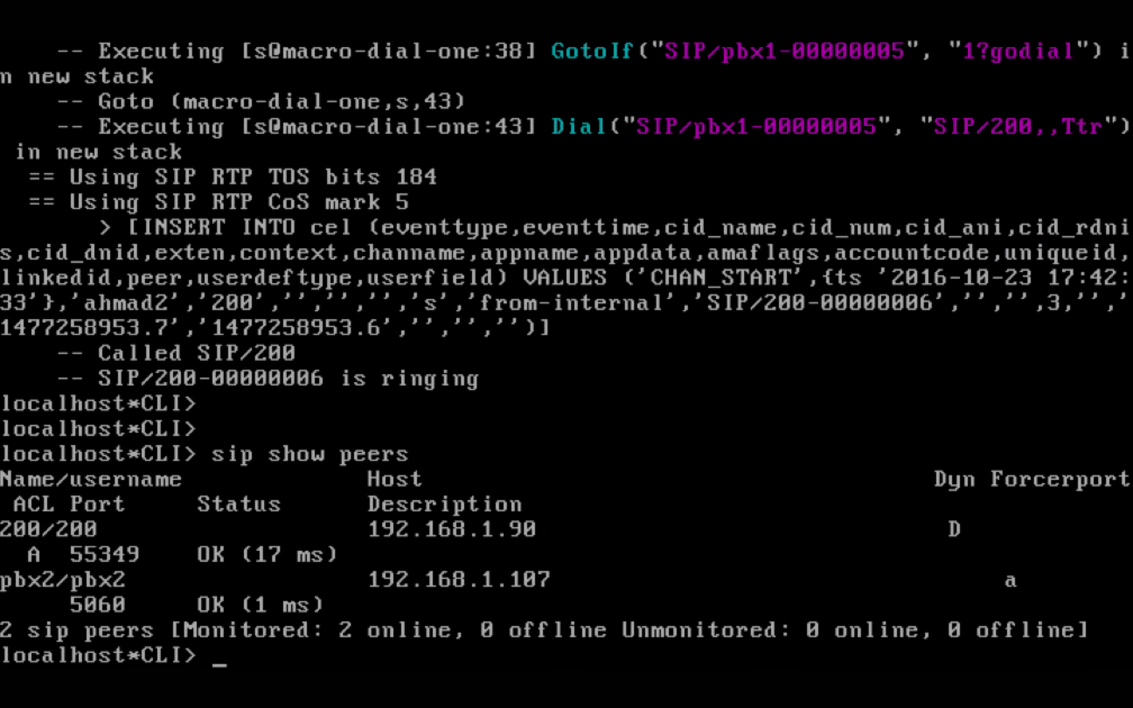
scroll(down, 3)
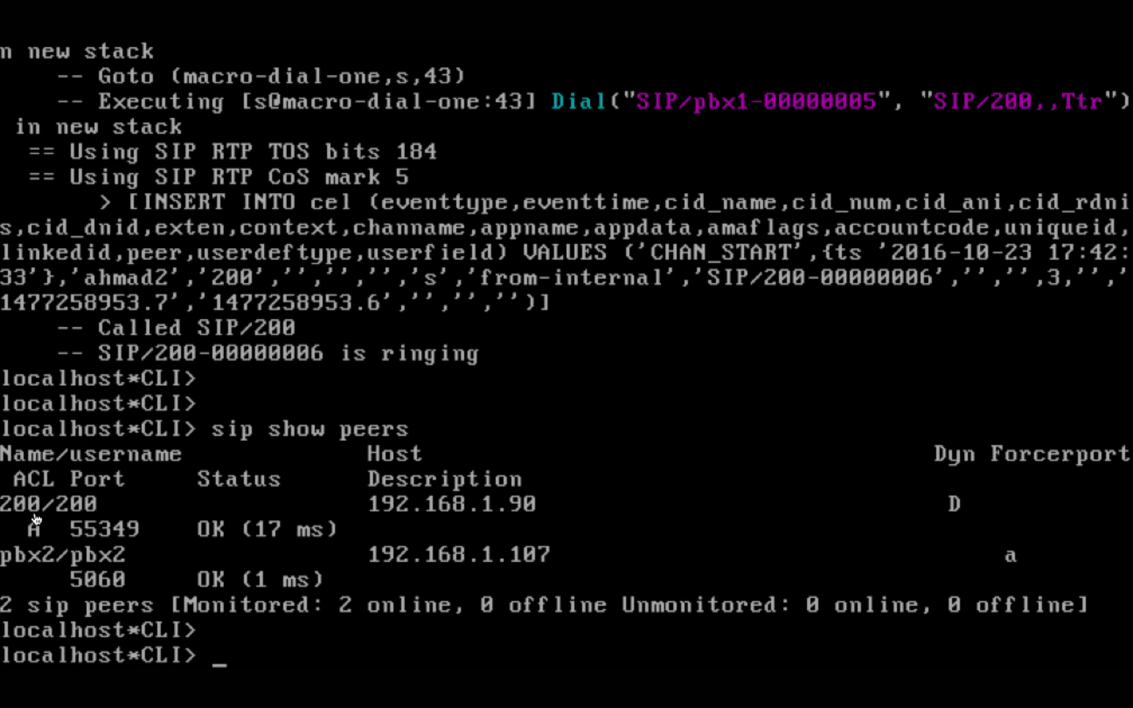
mouse_move(89, 578)
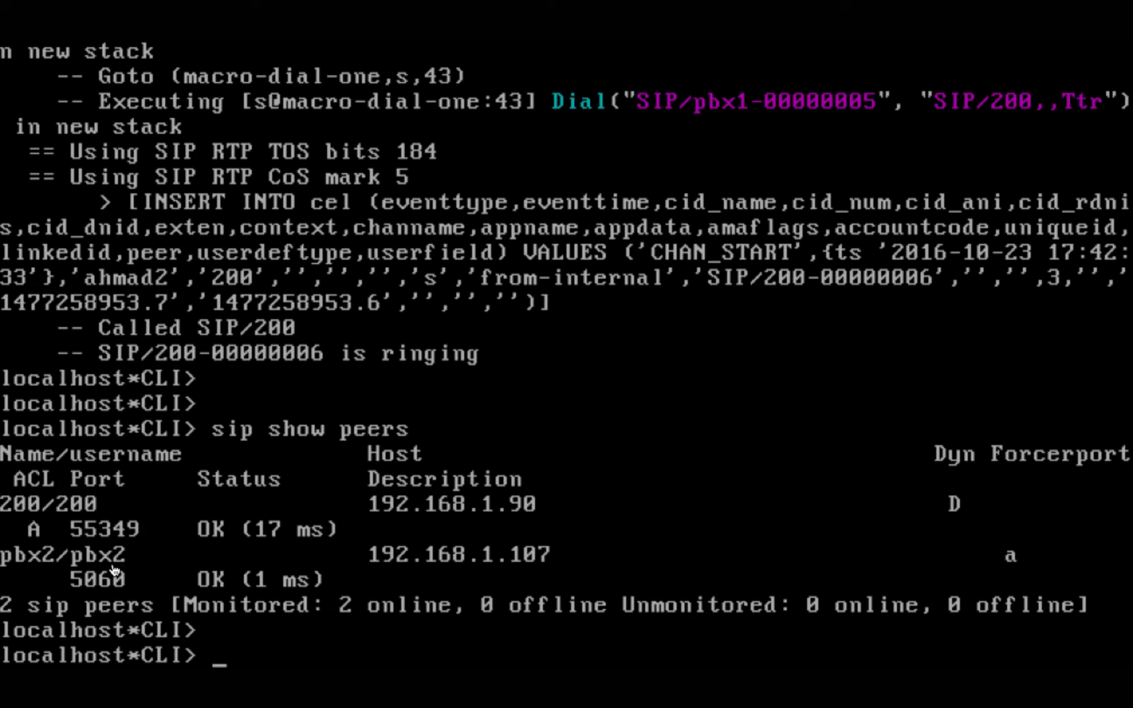
mouse_move(494, 554)
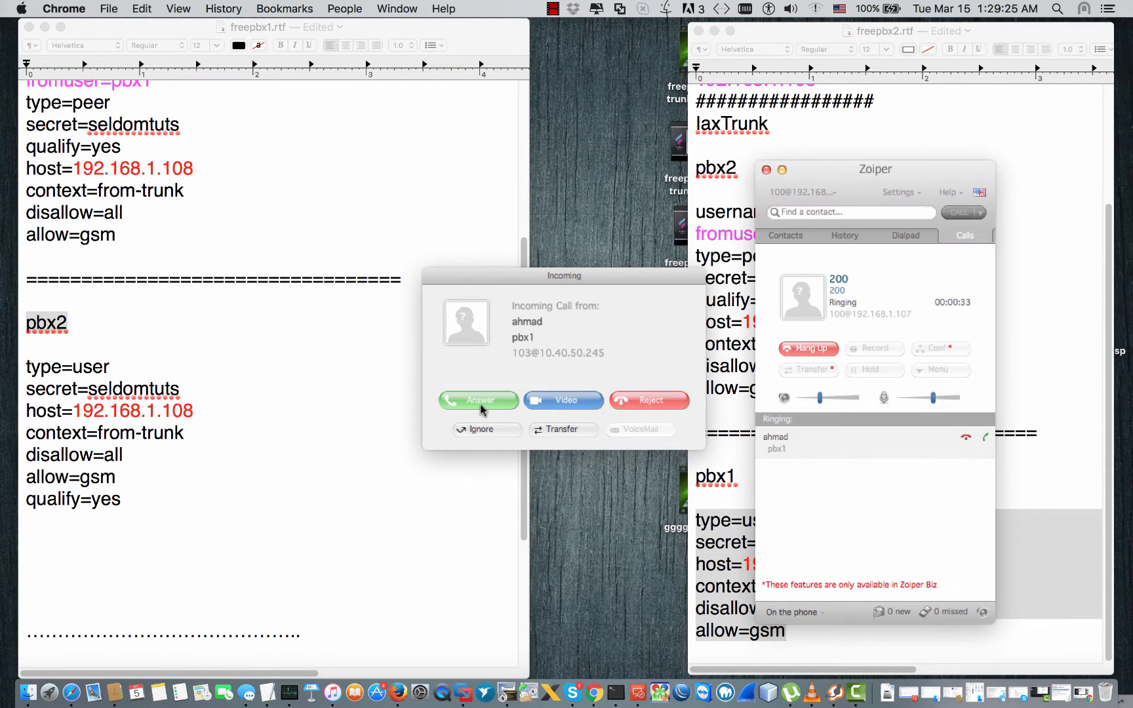
Step: Answer and end the incoming call from pbx1, then switch to the other softphone account
click(477, 400)
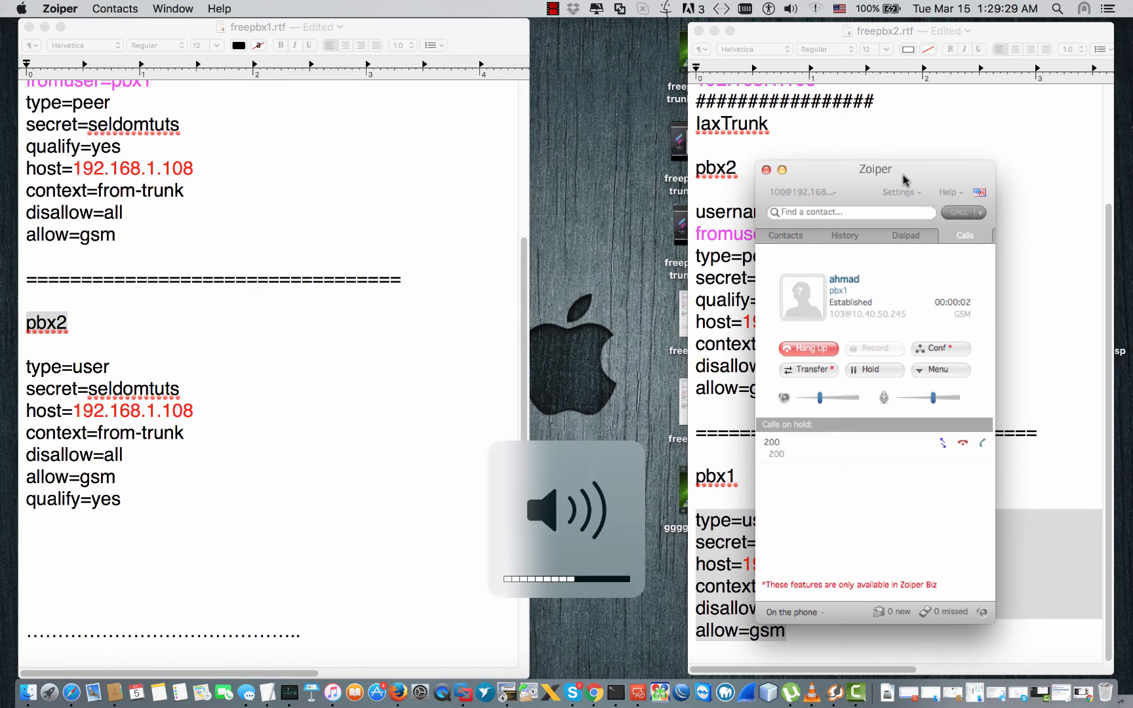
mouse_move(871, 246)
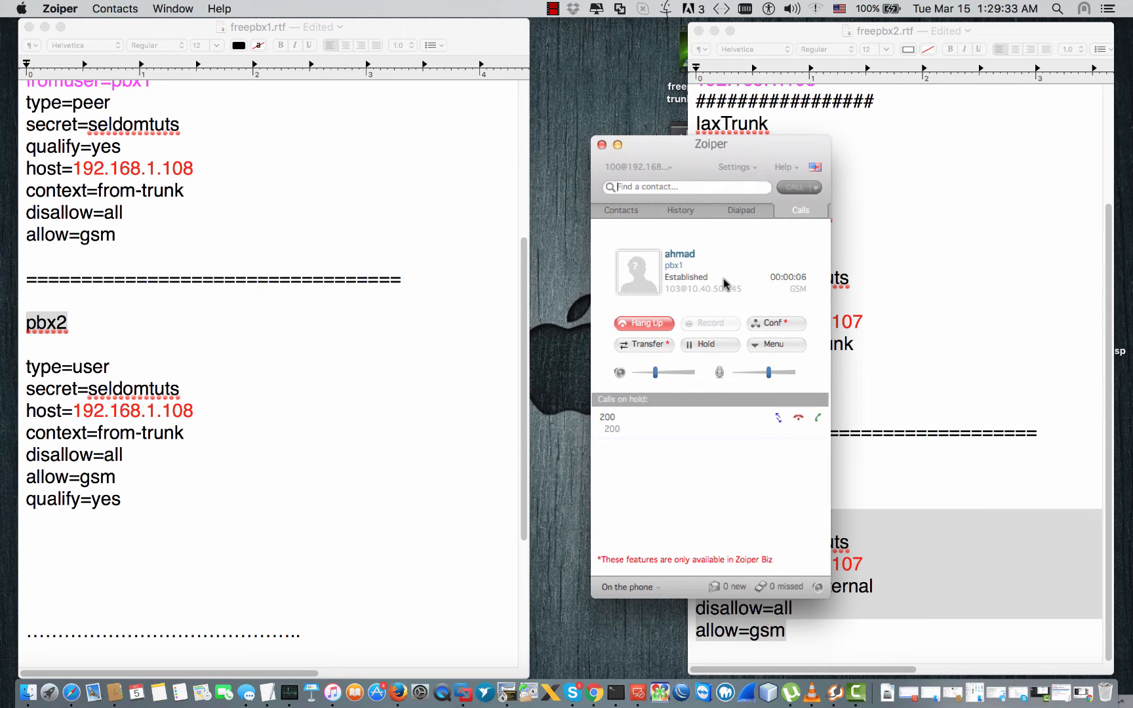
click(619, 210)
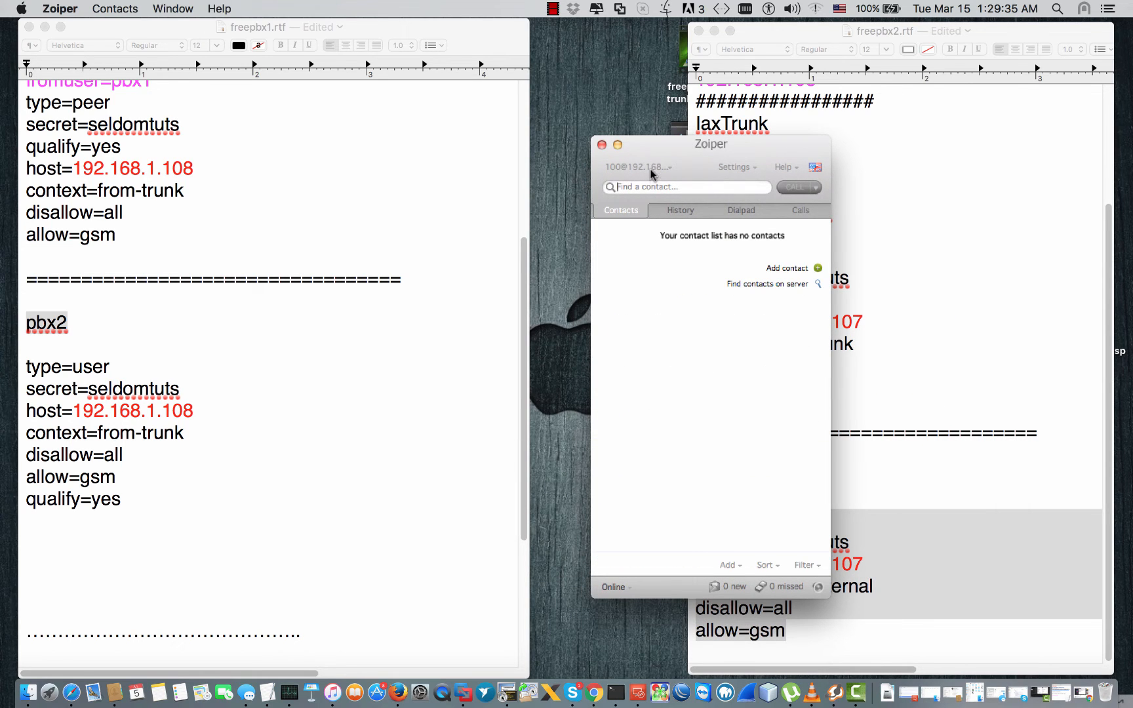
click(684, 186)
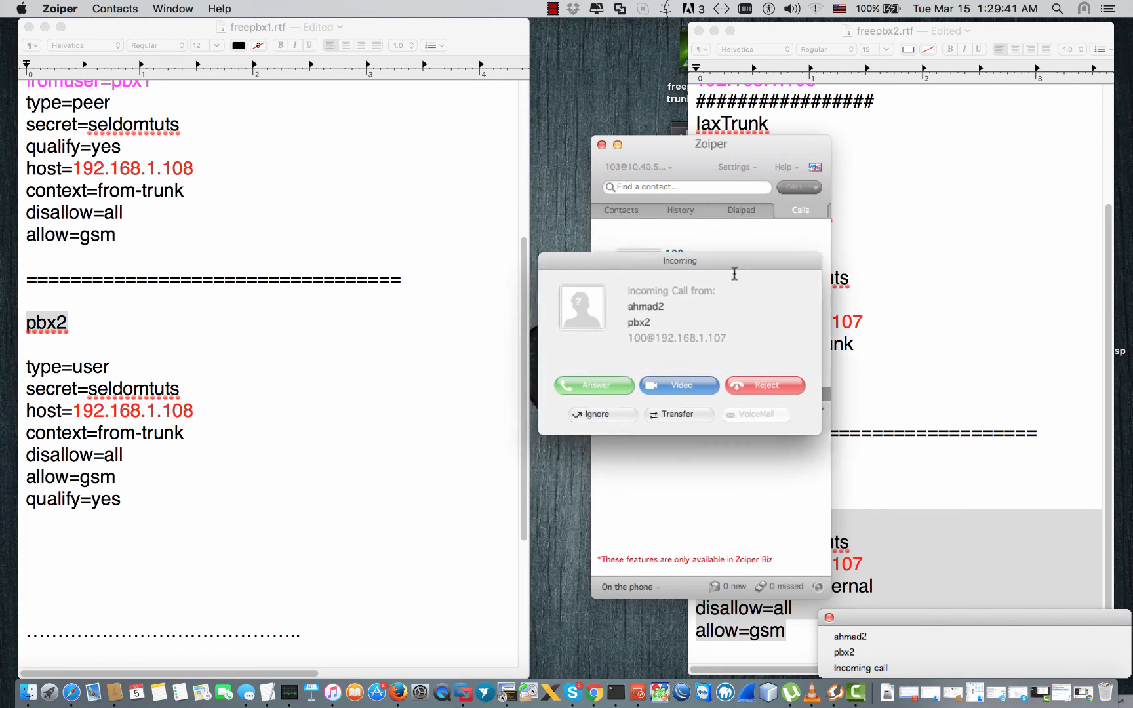
Step: Answer and hang up the incoming call from pbx2, confirming calls work both ways
click(593, 385)
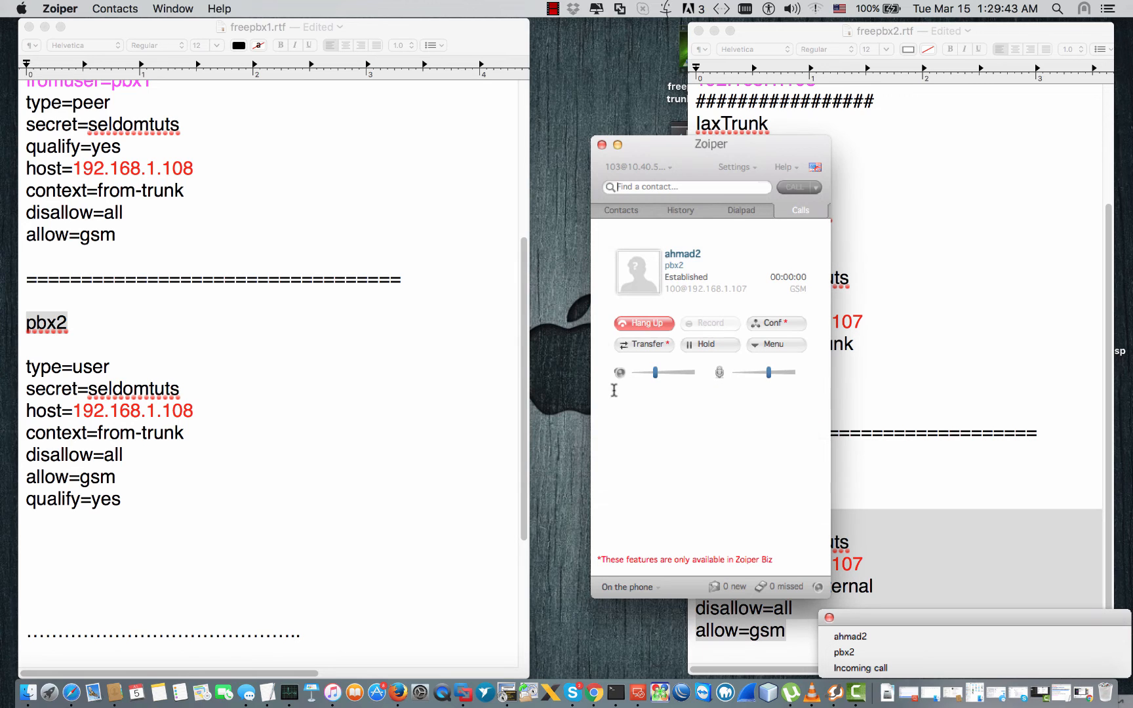
click(709, 343)
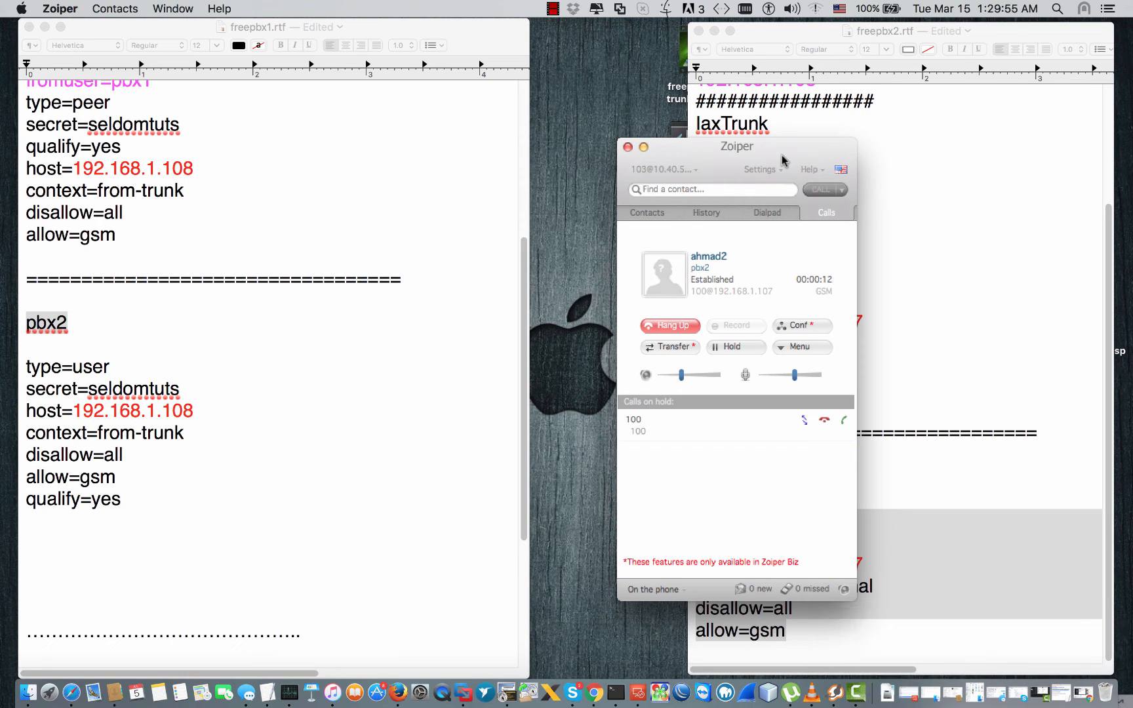
click(647, 213)
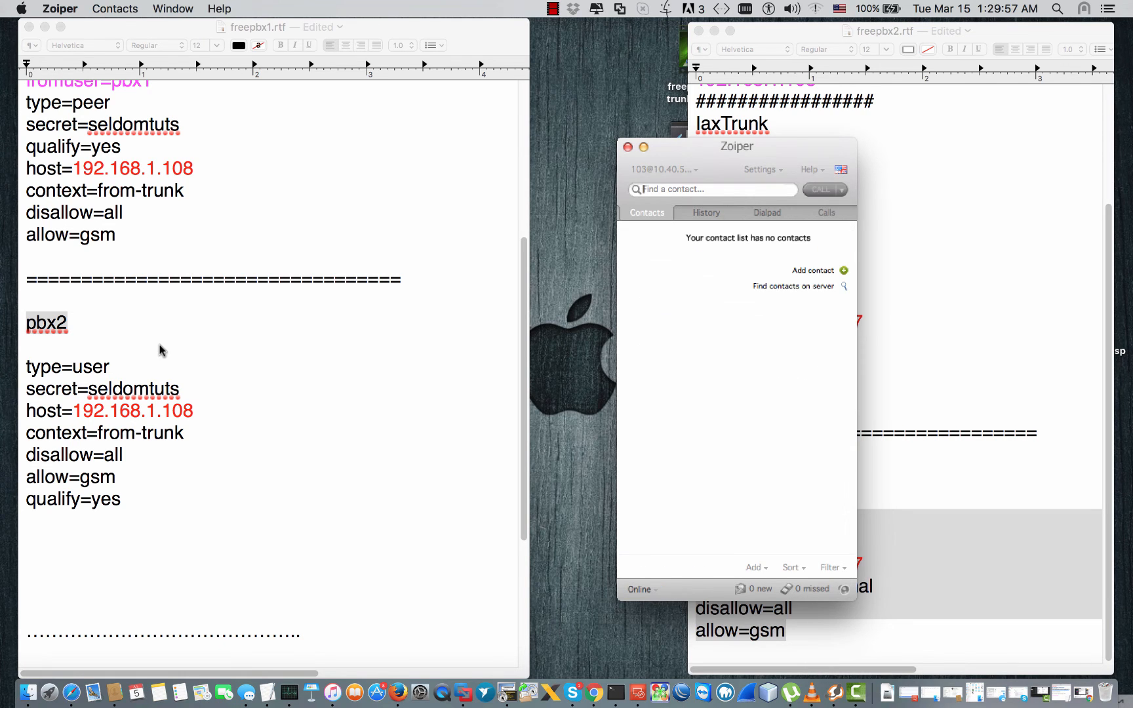